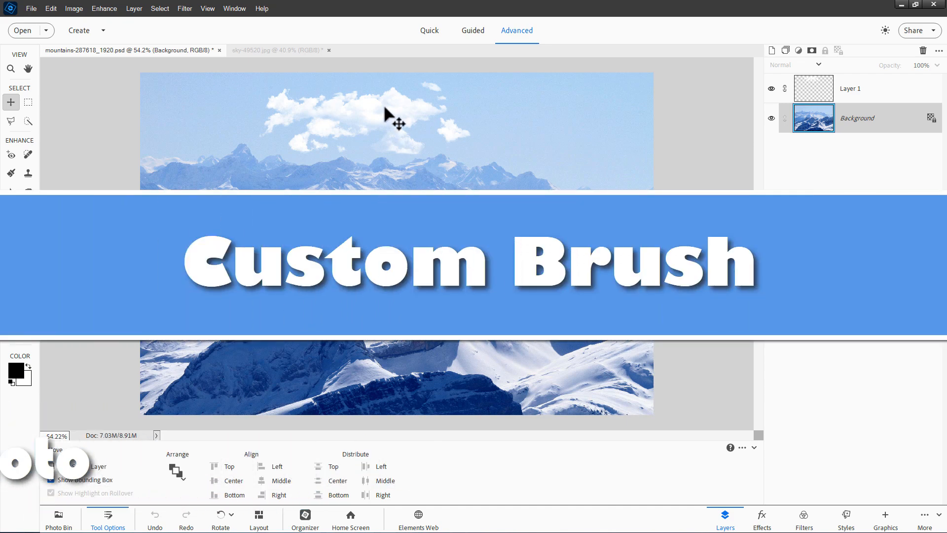
Bring the sky-49520.jpg clouds photo forward as the active document
{"action": "left_click", "coordinate": [770, 88]}
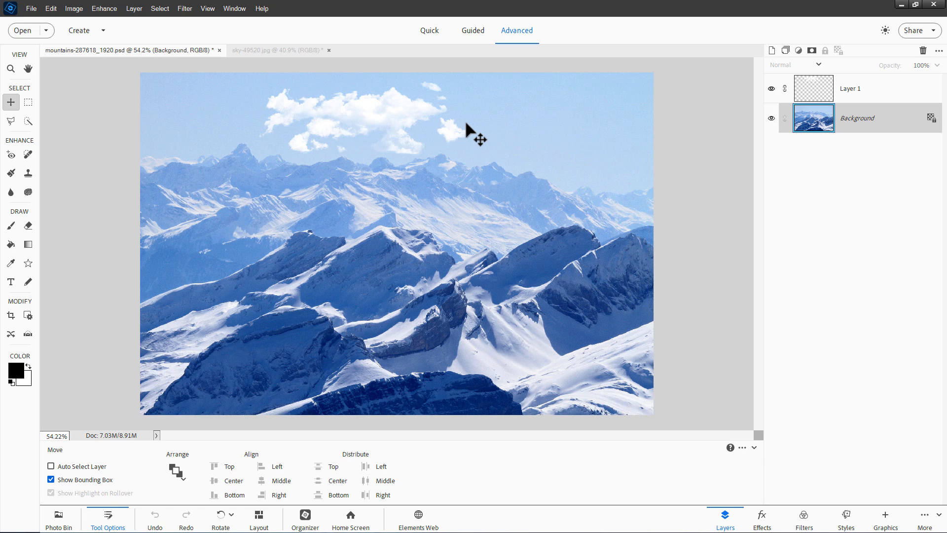
{"action": "mouse_move", "coordinate": [351, 145]}
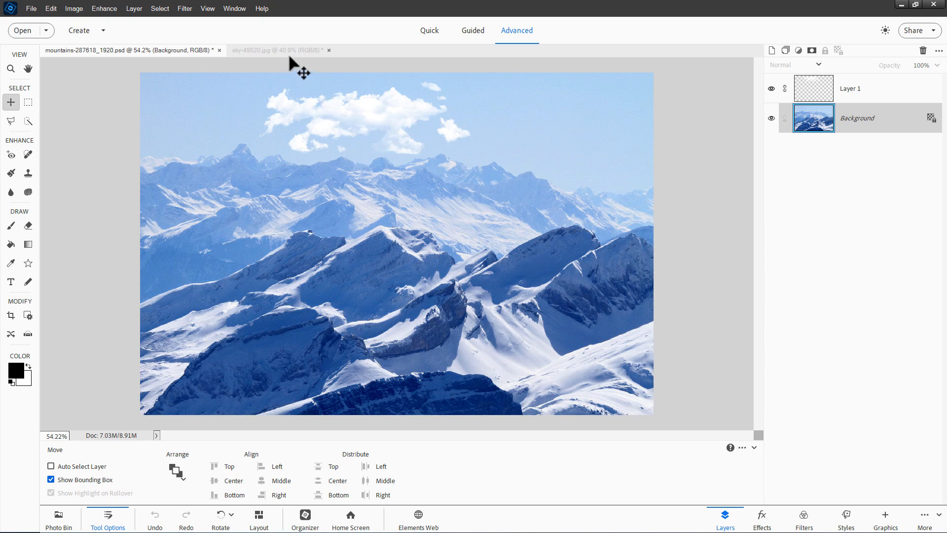
{"action": "left_click", "coordinate": [275, 50]}
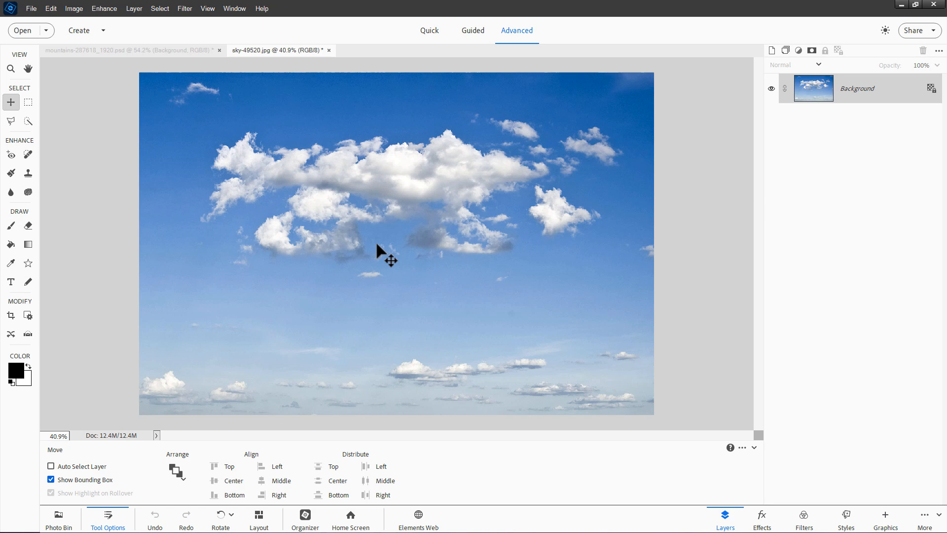
{"action": "mouse_move", "coordinate": [398, 244]}
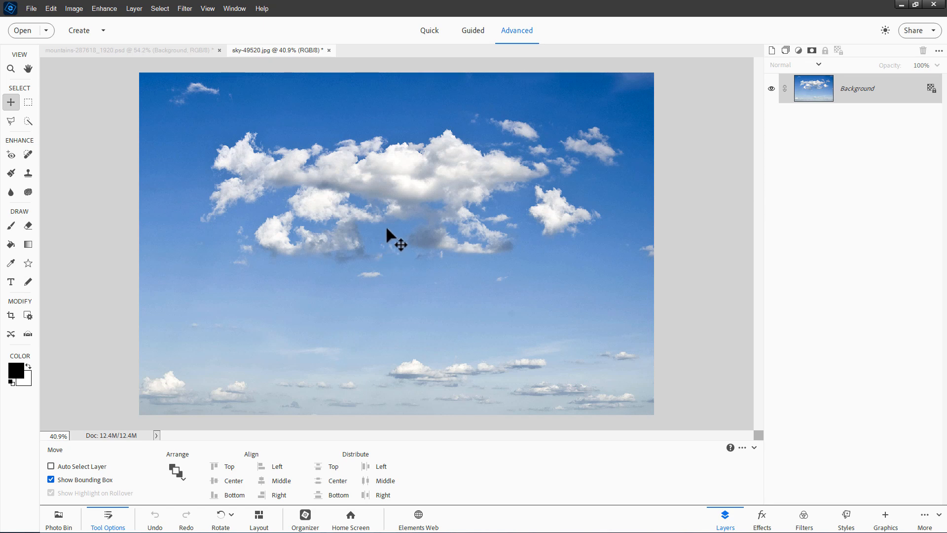
{"action": "mouse_move", "coordinate": [393, 242]}
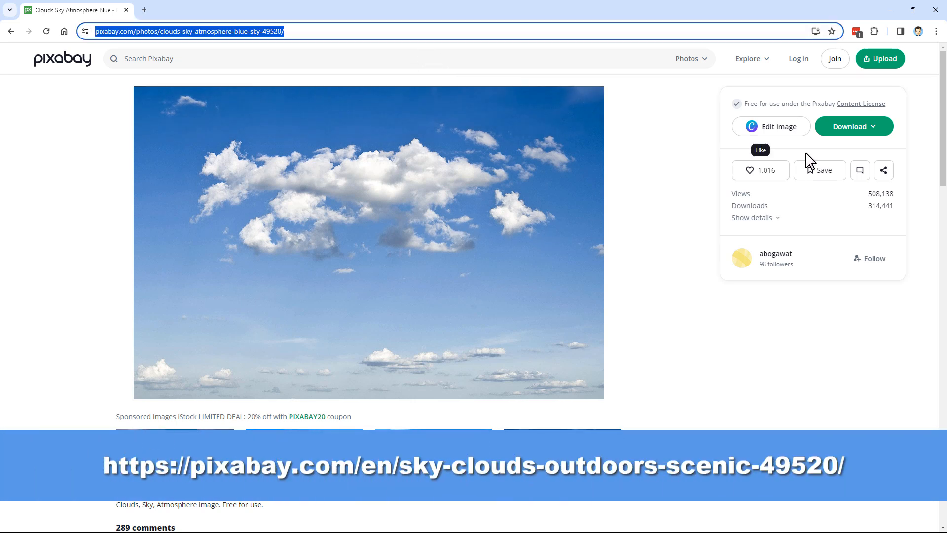
Show the Pixabay download size options for the clouds photo (1280×851 JPG)
{"action": "left_click", "coordinate": [850, 126]}
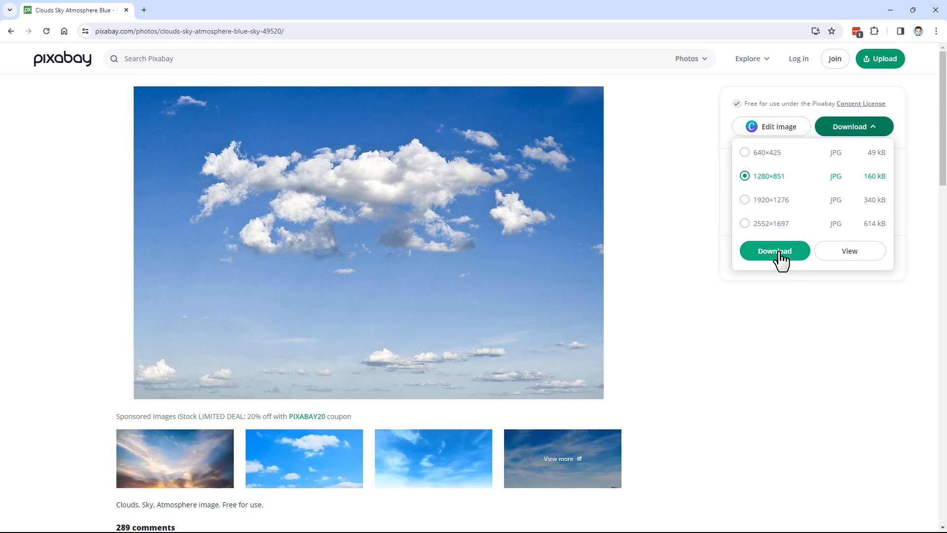
{"action": "mouse_move", "coordinate": [446, 254]}
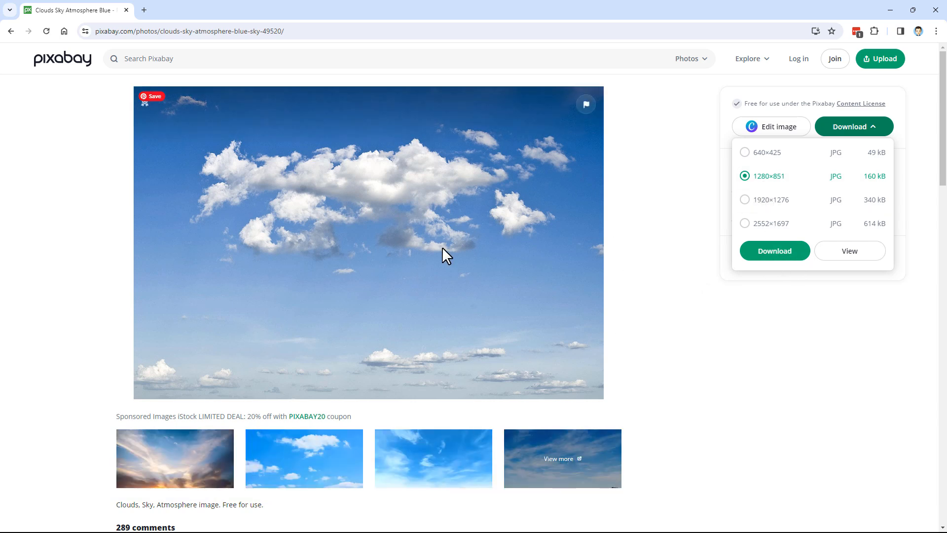
{"action": "mouse_move", "coordinate": [650, 190]}
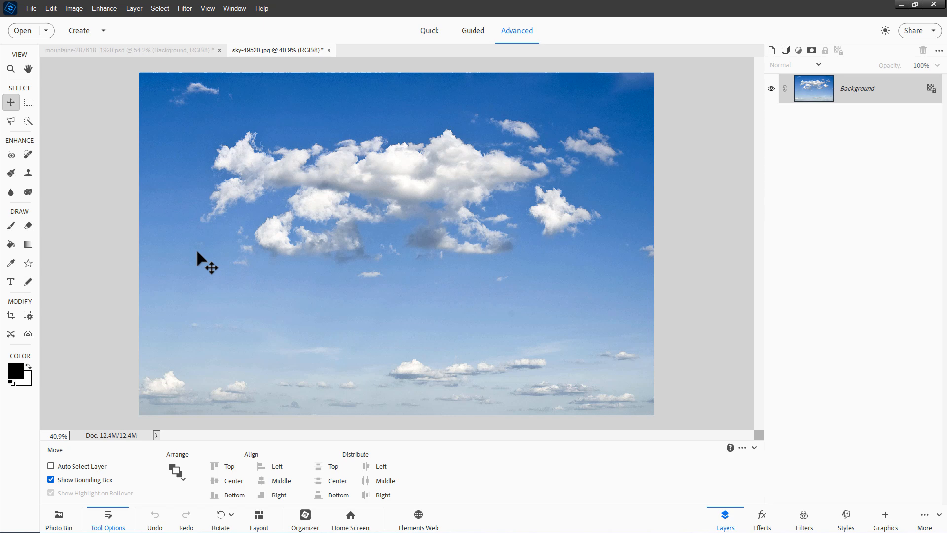
{"action": "mouse_move", "coordinate": [373, 292]}
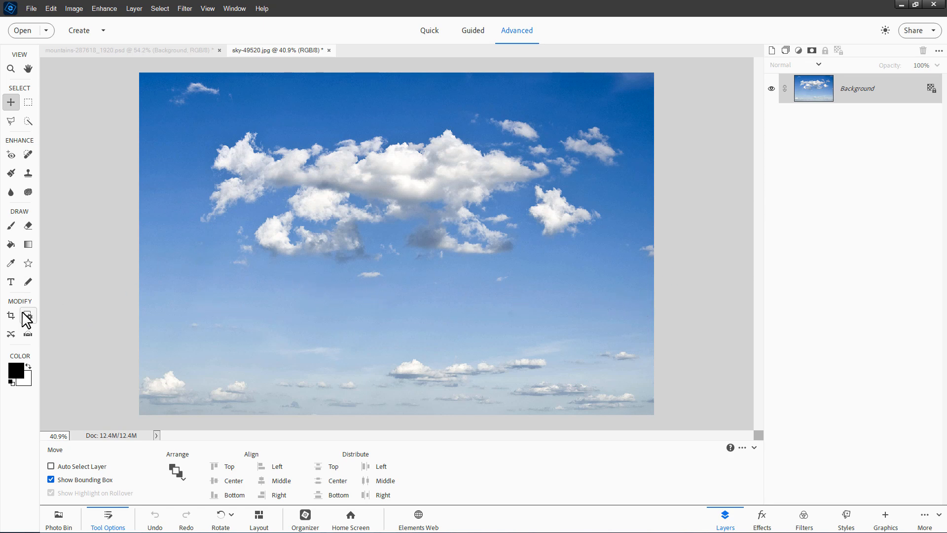
Crop the sky photo to a wide strip around the main central clouds
{"action": "left_click", "coordinate": [11, 316]}
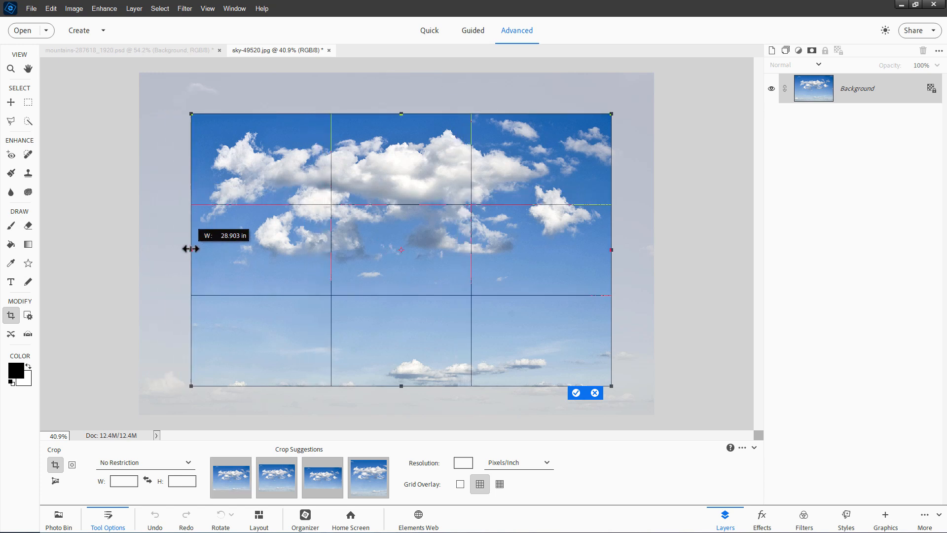
{"action": "left_click_drag", "start_coordinate": [401, 386], "coordinate": [401, 281]}
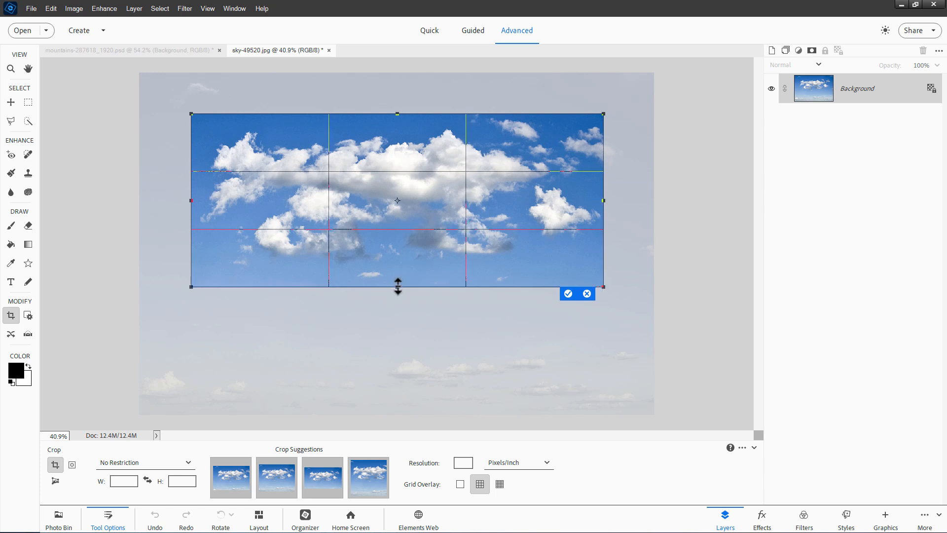
{"action": "left_click", "coordinate": [567, 294]}
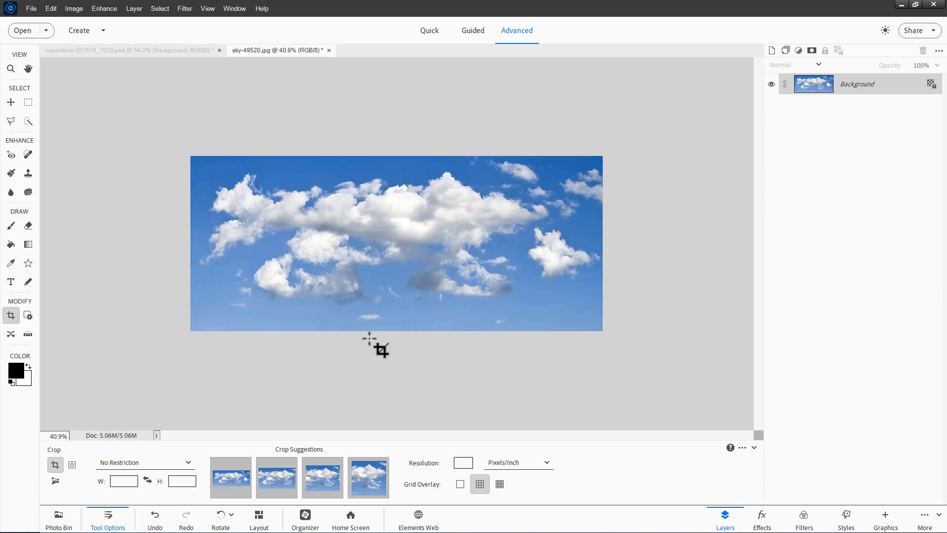
{"action": "mouse_move", "coordinate": [500, 154]}
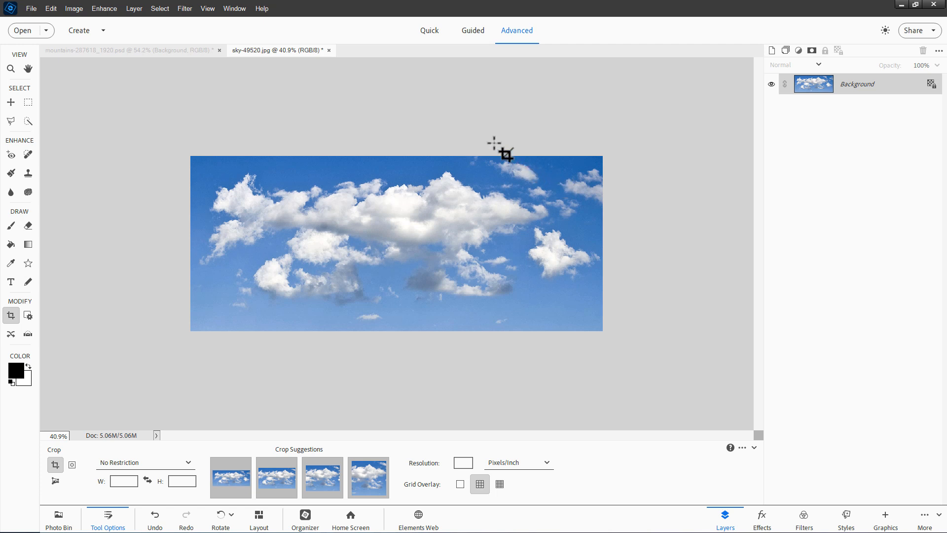
{"action": "mouse_move", "coordinate": [151, 138]}
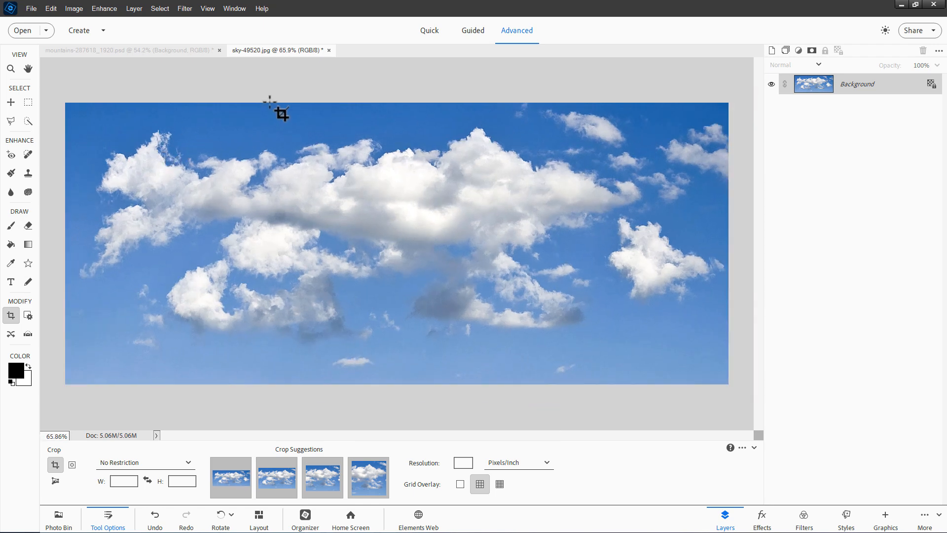
Duplicate the Background layer into 'Background copy', hide the original, and ready the Clone Stamp
{"action": "left_click", "coordinate": [51, 9]}
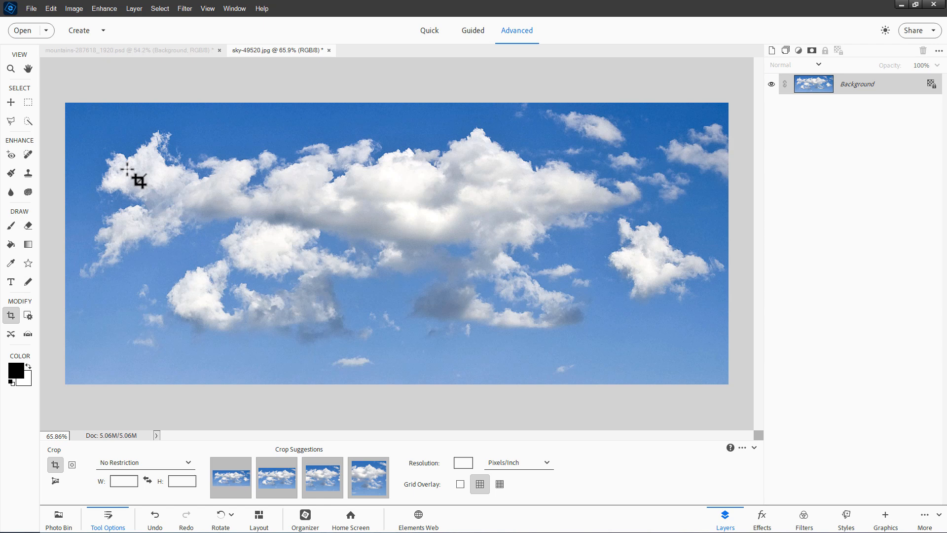
{"action": "left_click", "coordinate": [28, 172]}
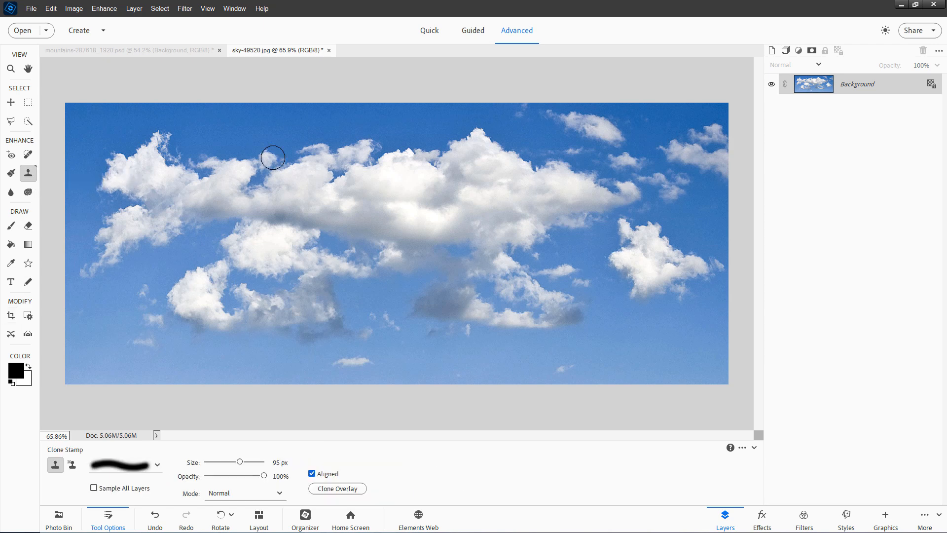
{"action": "mouse_move", "coordinate": [669, 119]}
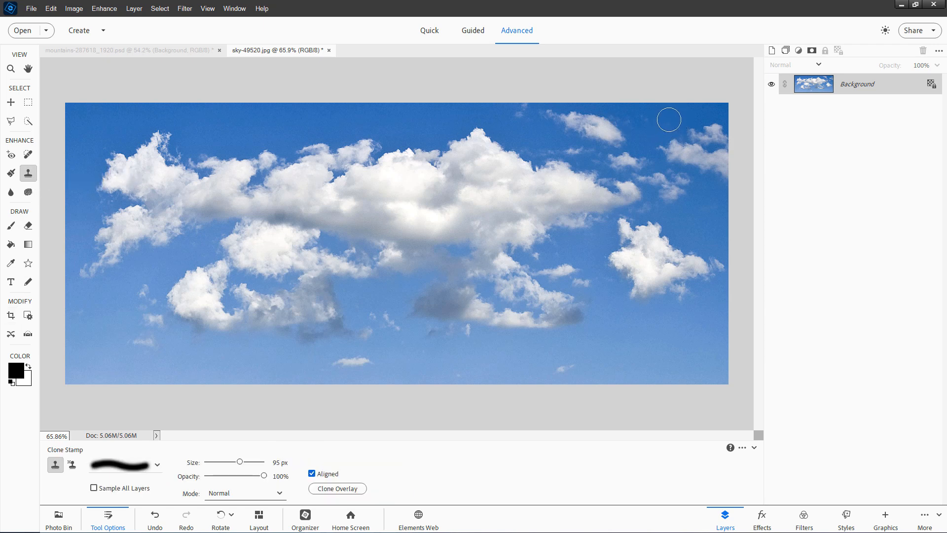
{"action": "right_click", "coordinate": [857, 83]}
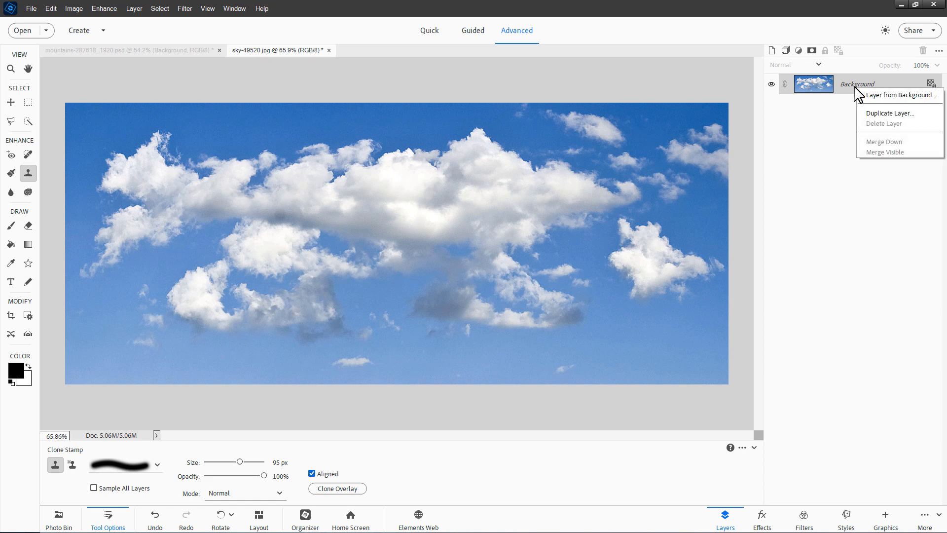
{"action": "left_click", "coordinate": [889, 113]}
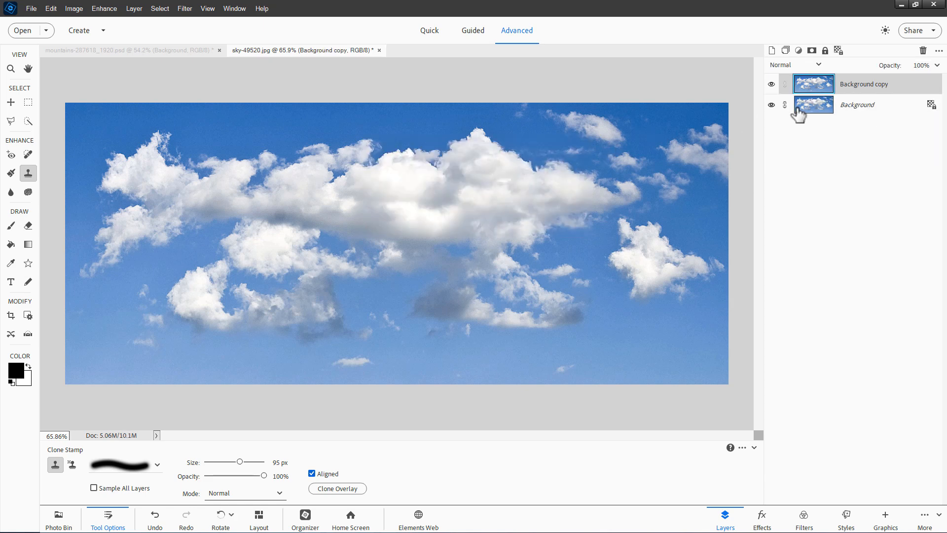
{"action": "left_click", "coordinate": [772, 104]}
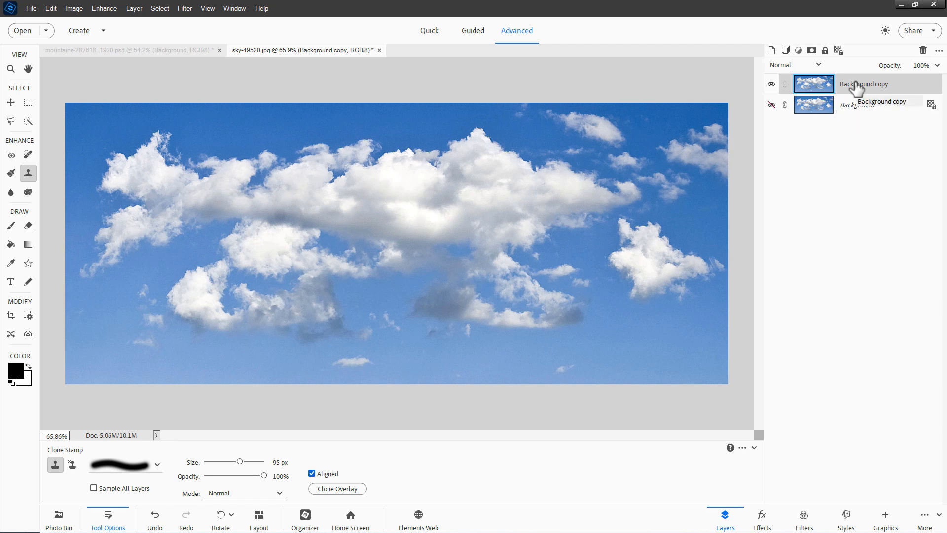
{"action": "key", "text": "alt"}
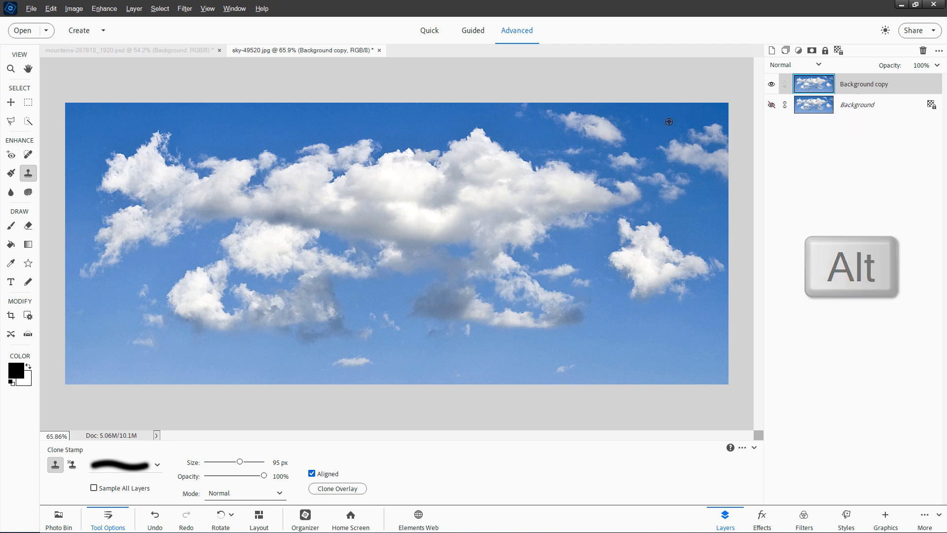
Clone clear blue sky over small stray clouds on the Background copy layer
{"action": "left_click", "coordinate": [684, 117]}
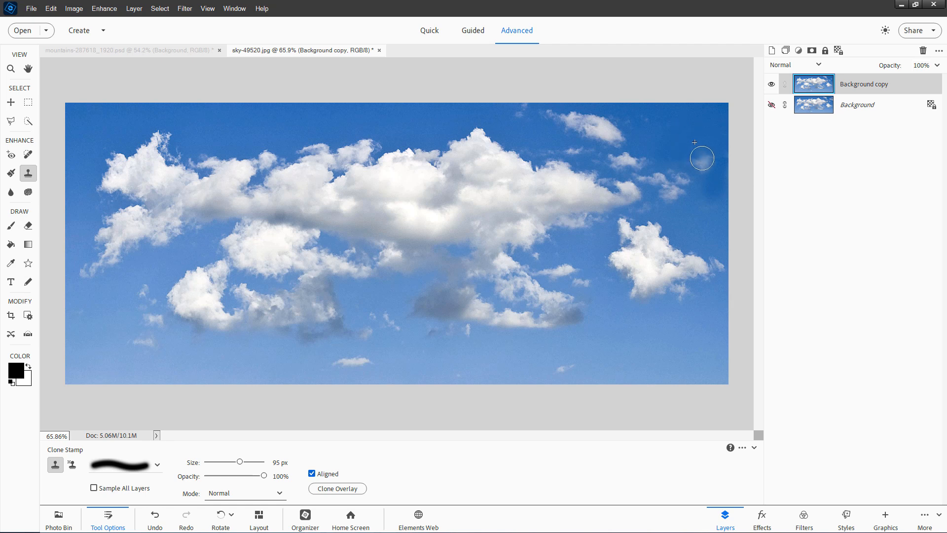
{"action": "mouse_move", "coordinate": [709, 157]}
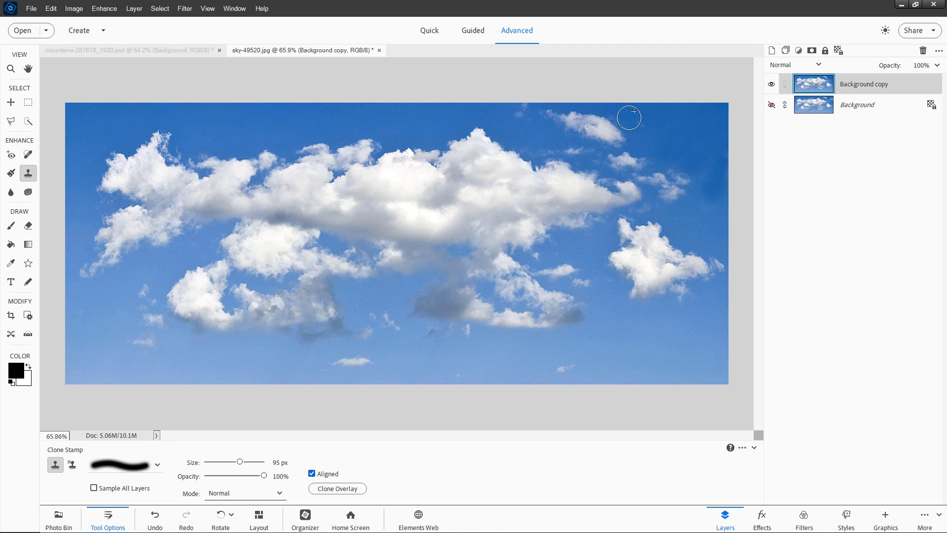
{"action": "mouse_move", "coordinate": [527, 119]}
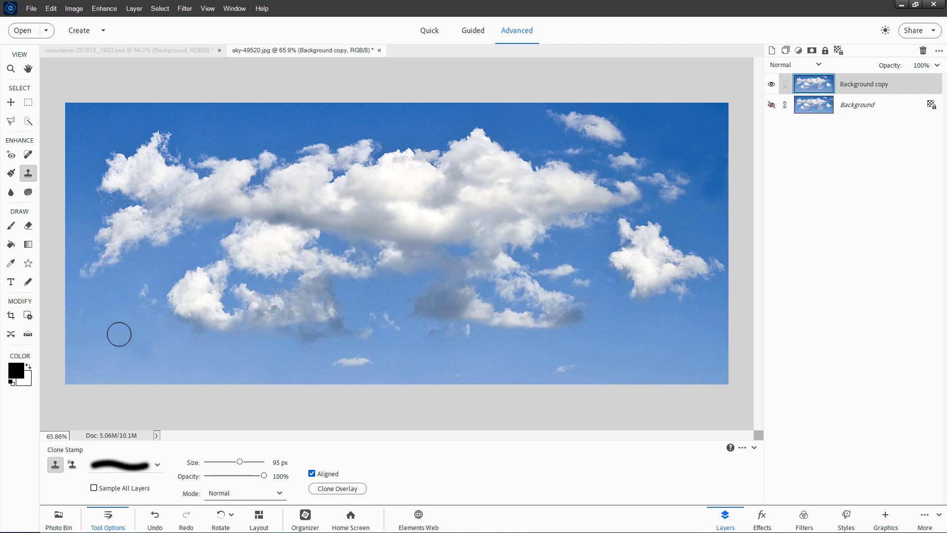
{"action": "mouse_move", "coordinate": [96, 303]}
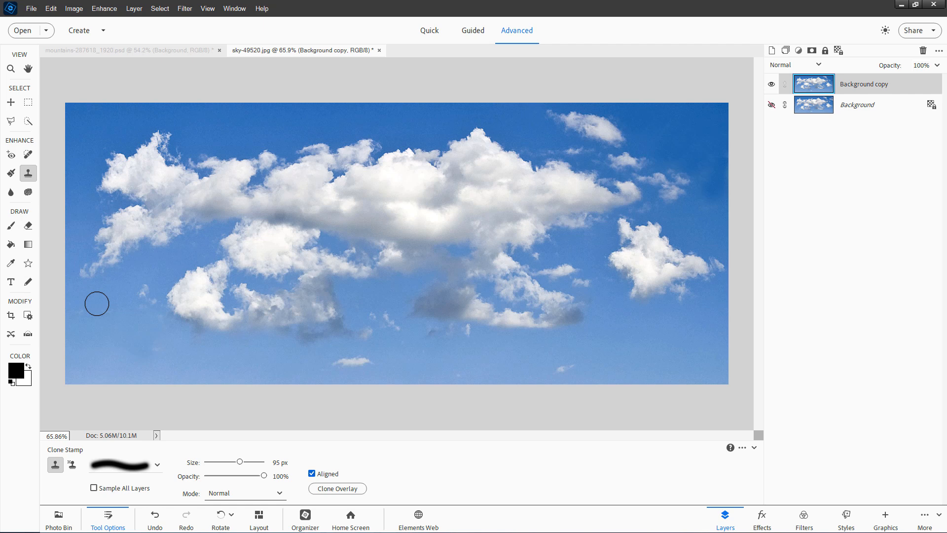
{"action": "mouse_move", "coordinate": [131, 297]}
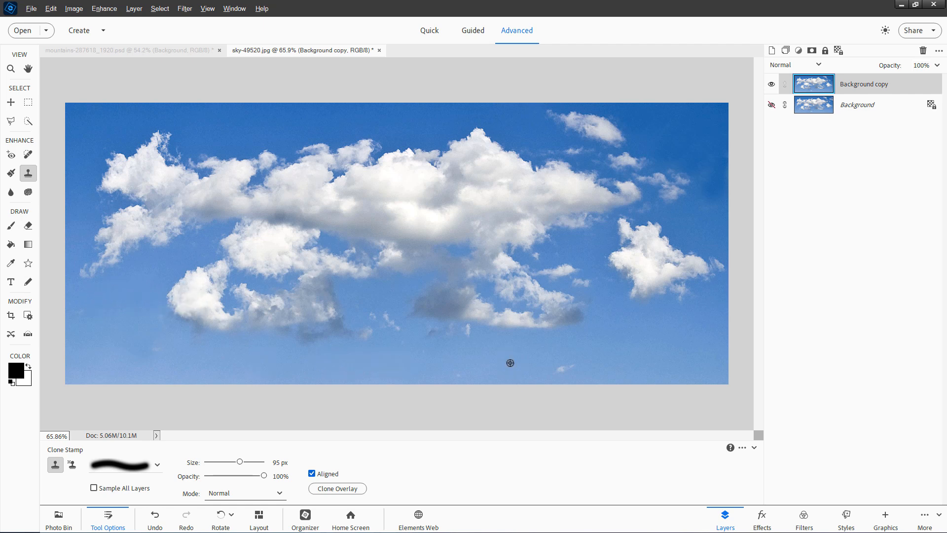
{"action": "mouse_move", "coordinate": [554, 369]}
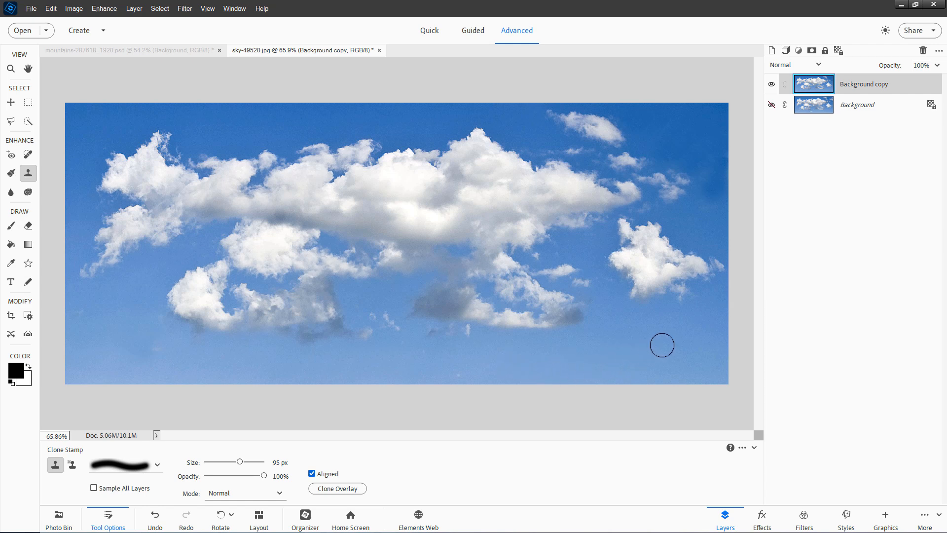
{"action": "mouse_move", "coordinate": [236, 79]}
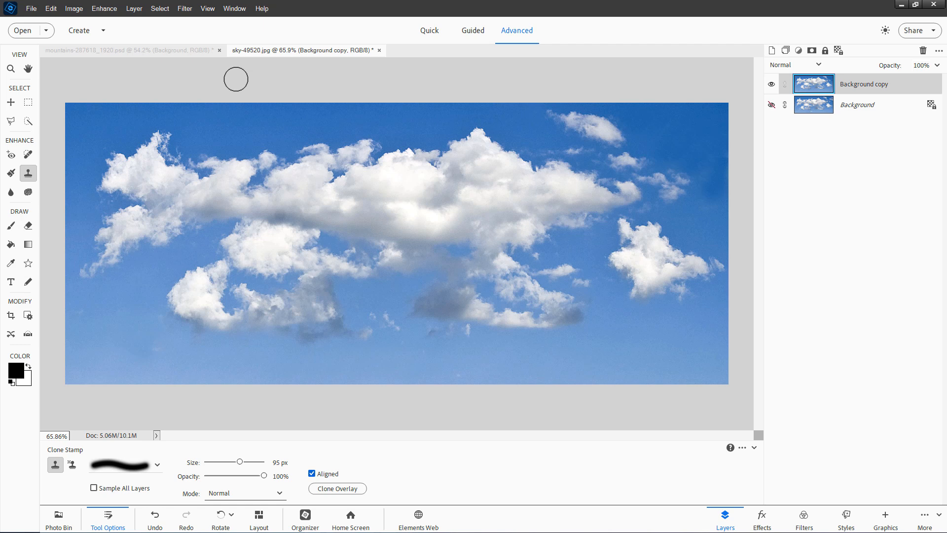
{"action": "left_click", "coordinate": [11, 102]}
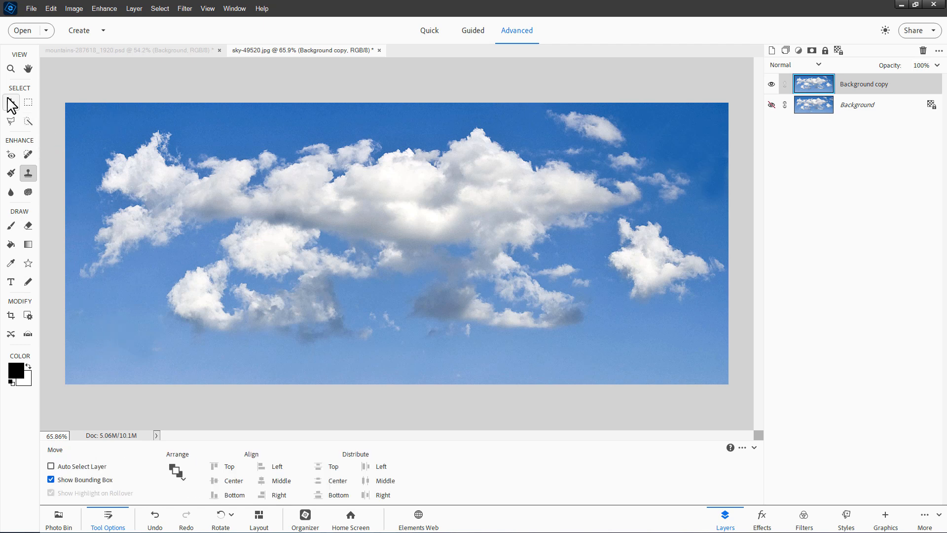
Convert the Background copy layer to black and white using the Infrared Effect style
{"action": "left_click", "coordinate": [10, 102]}
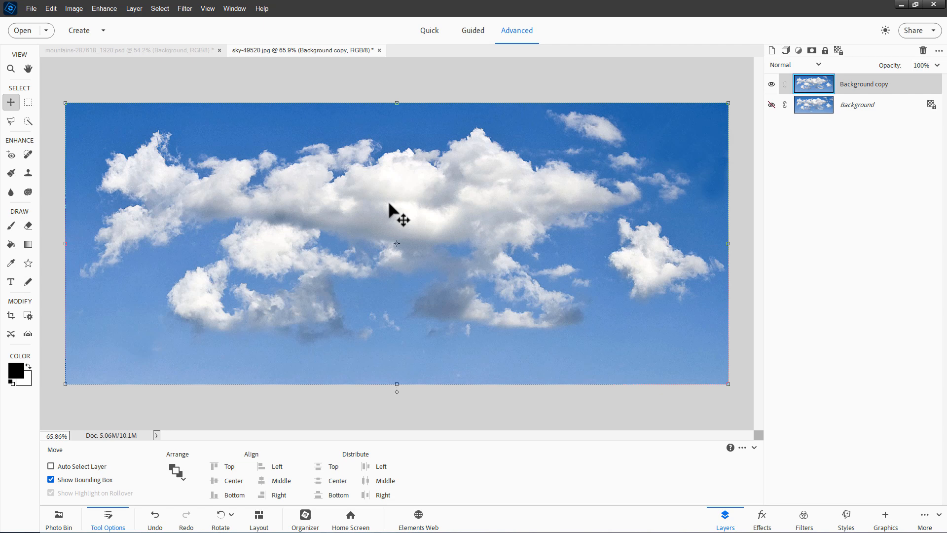
{"action": "left_click", "coordinate": [103, 9]}
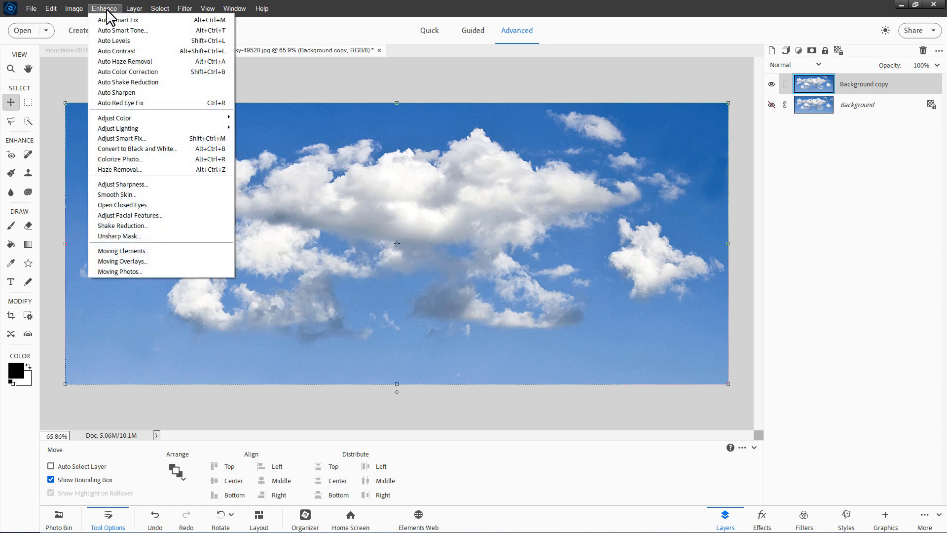
{"action": "left_click", "coordinate": [138, 149]}
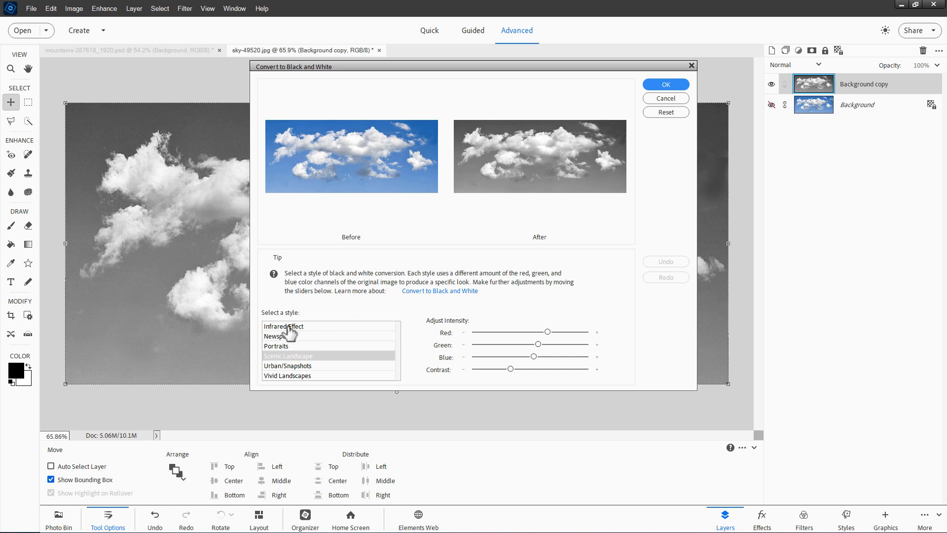
{"action": "left_click", "coordinate": [283, 327]}
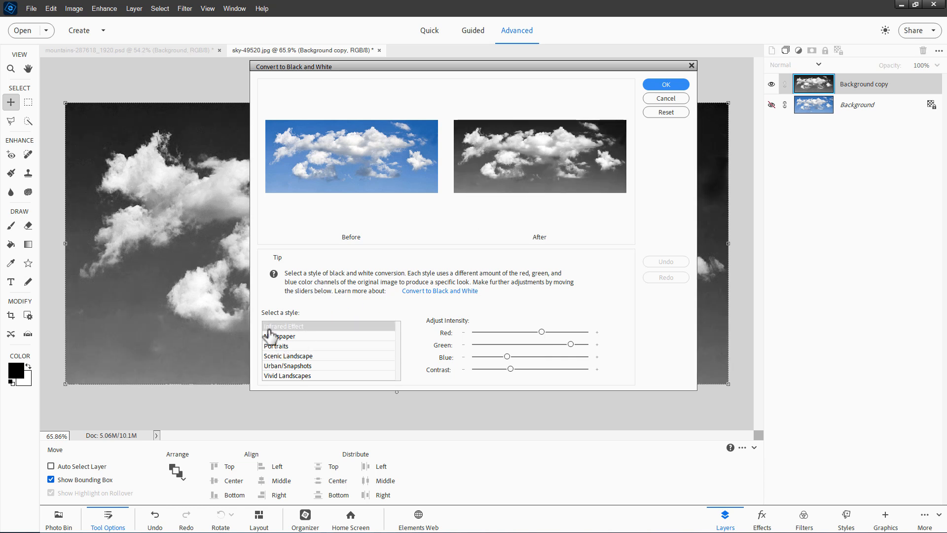
{"action": "left_click", "coordinate": [665, 83]}
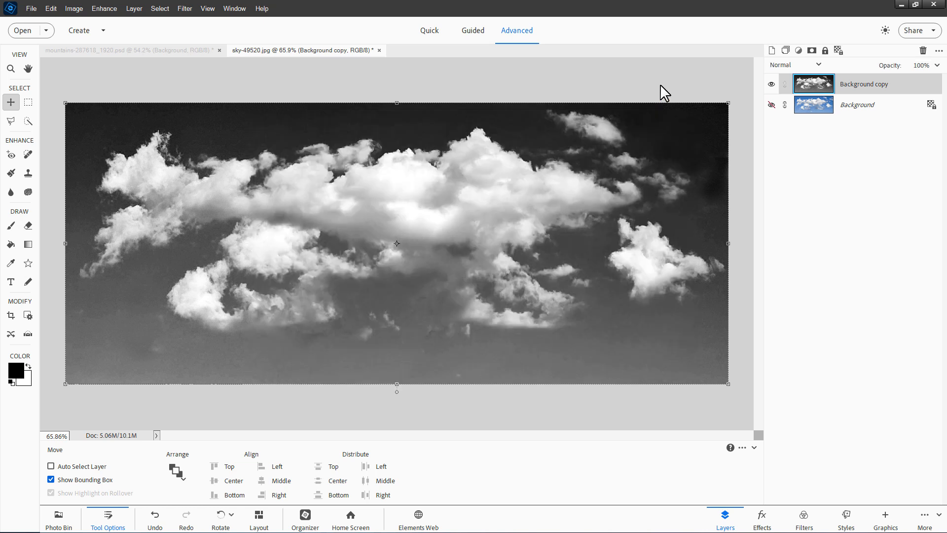
{"action": "mouse_move", "coordinate": [337, 304]}
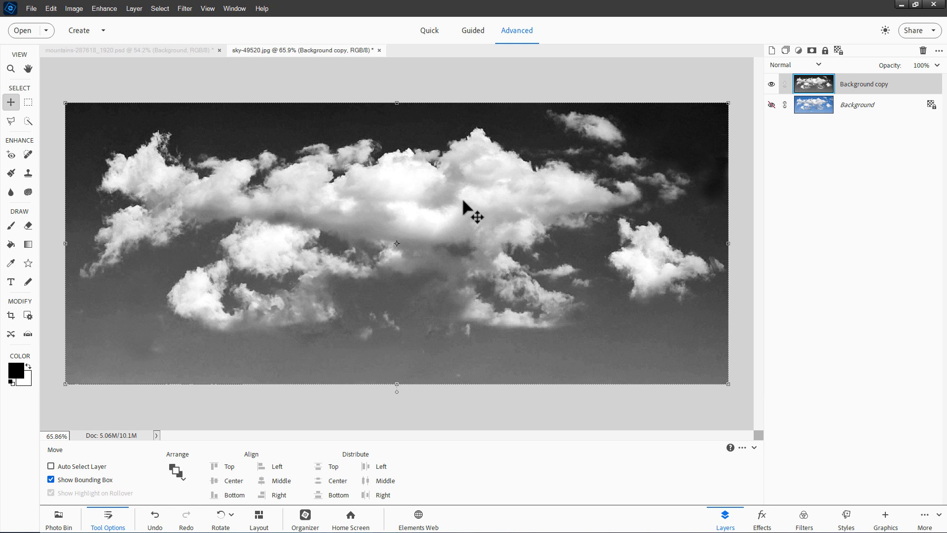
{"action": "mouse_move", "coordinate": [490, 171]}
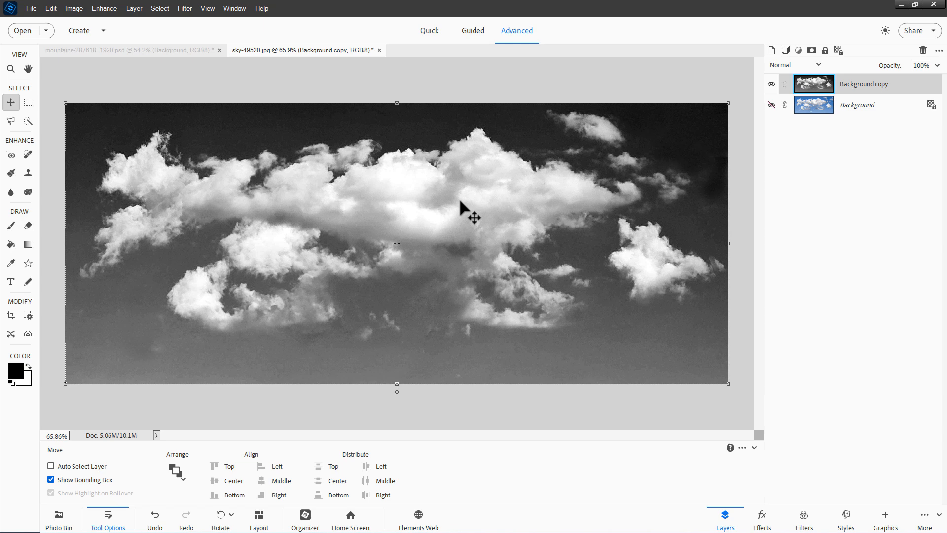
{"action": "mouse_move", "coordinate": [467, 151]}
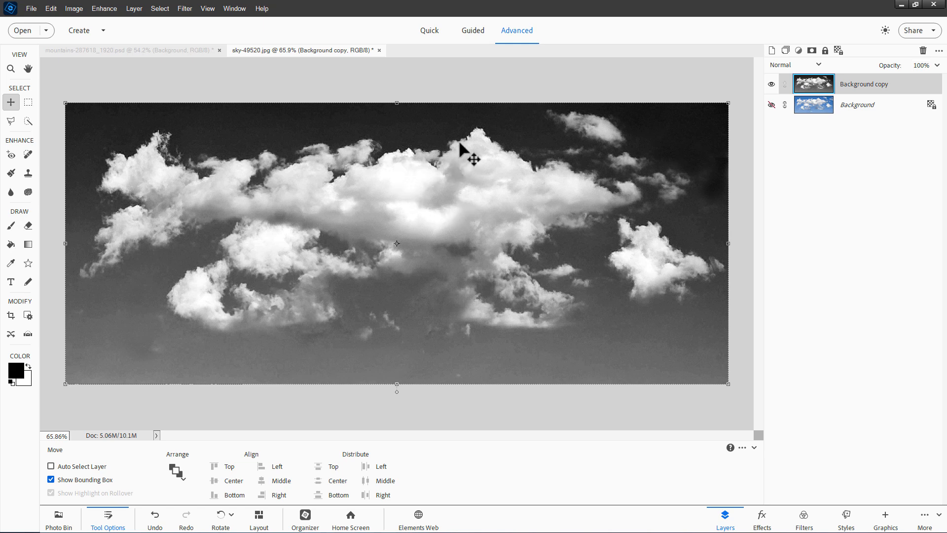
{"action": "mouse_move", "coordinate": [489, 166]}
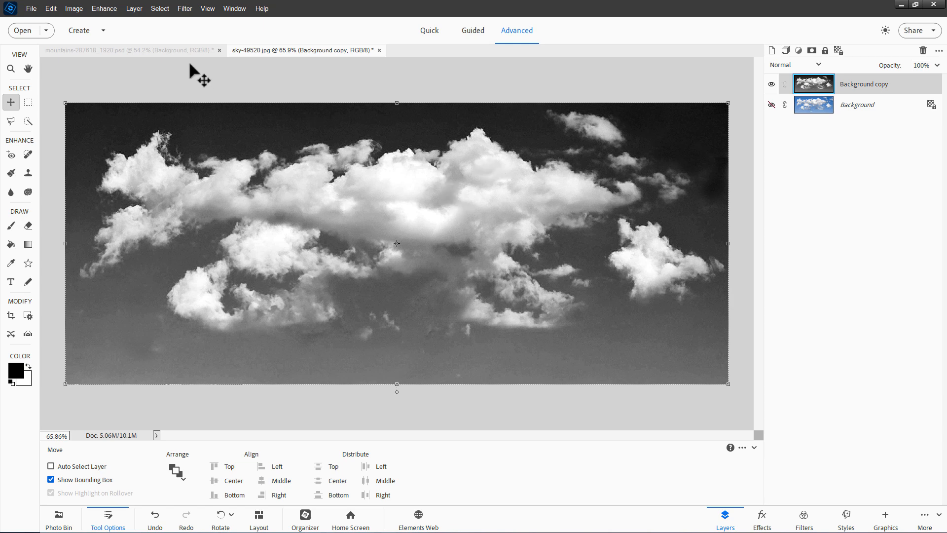
Invert the cloud layer via Filter > Adjustments so clouds turn dark on light sky
{"action": "left_click", "coordinate": [184, 8]}
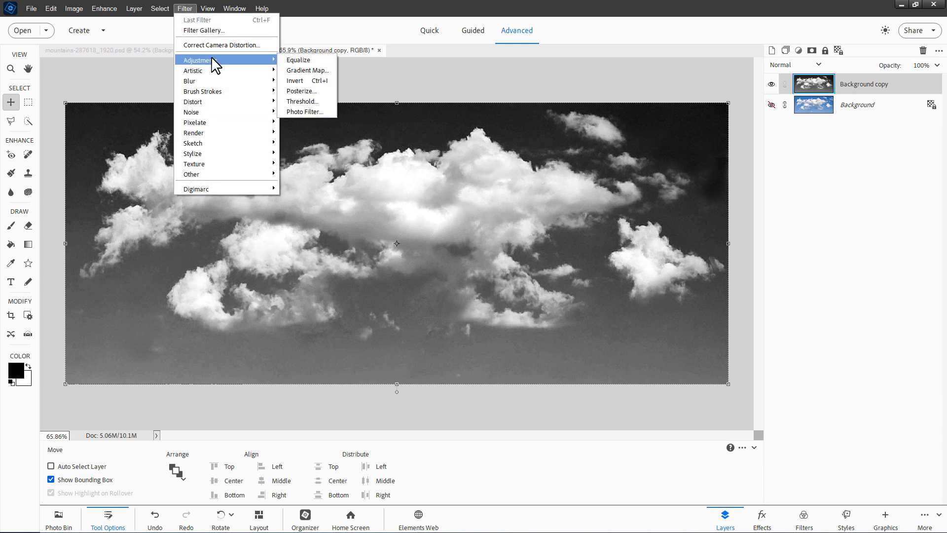
{"action": "left_click", "coordinate": [295, 80]}
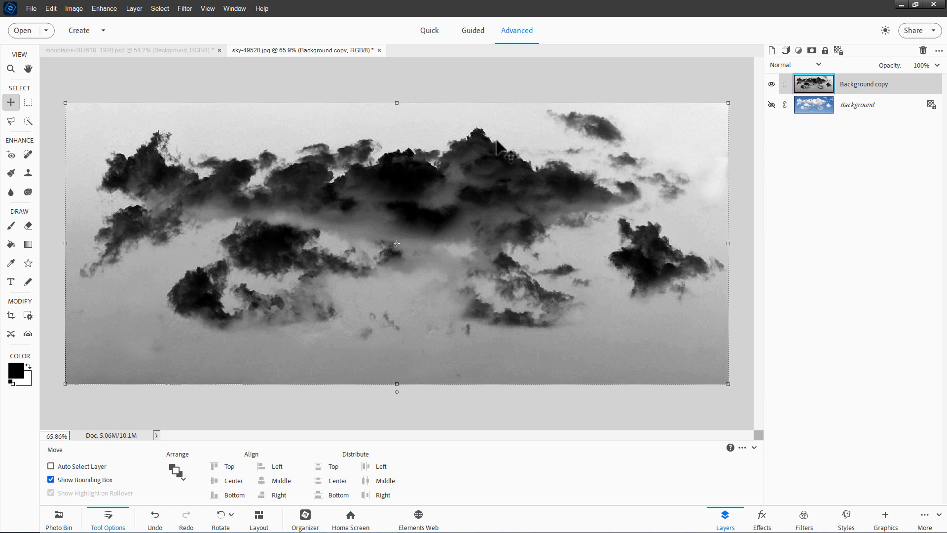
{"action": "mouse_move", "coordinate": [479, 120]}
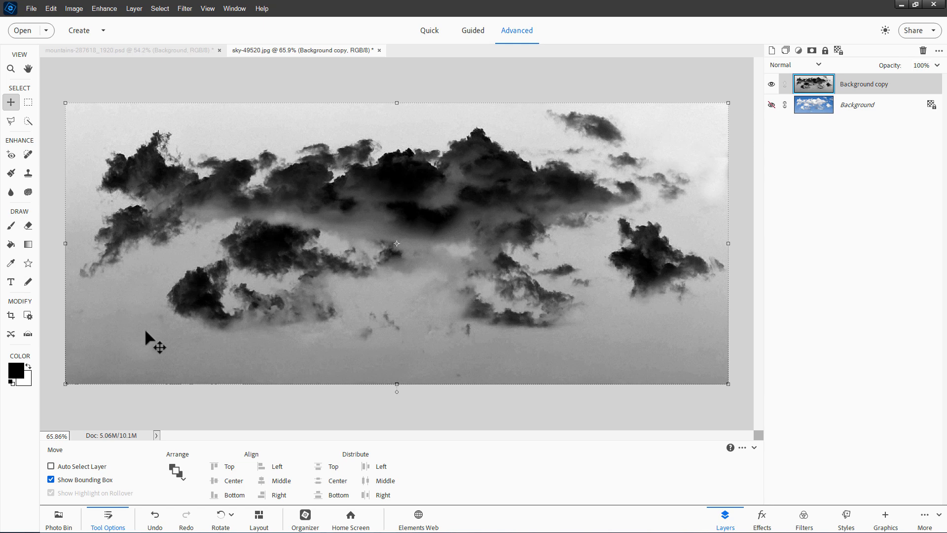
{"action": "mouse_move", "coordinate": [161, 326]}
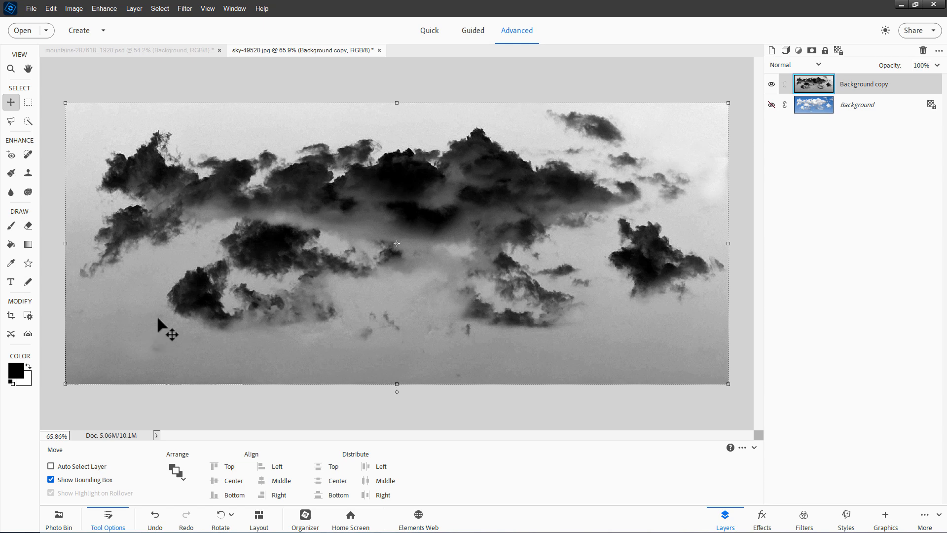
Quick-select the central dark cloud mass, undoing additions that spilled into the sky
{"action": "left_click", "coordinate": [28, 121]}
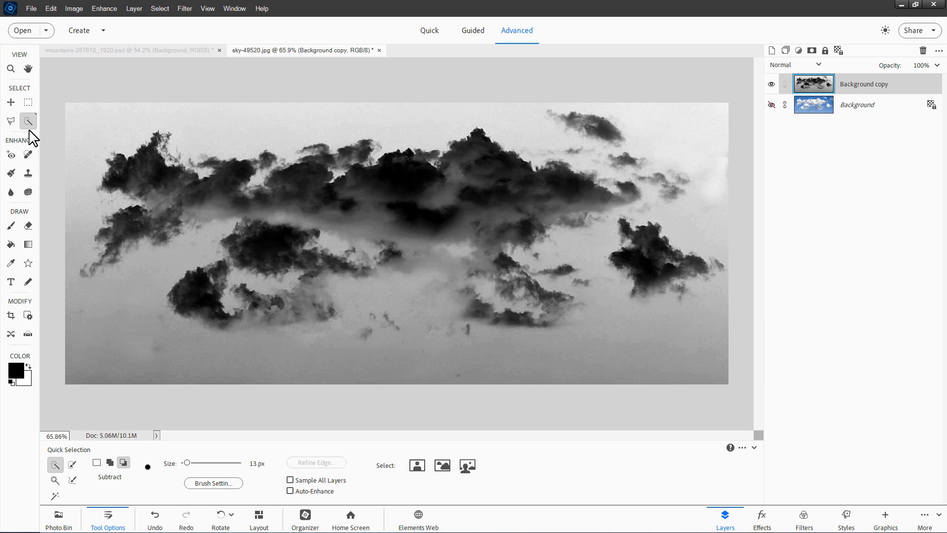
{"action": "mouse_move", "coordinate": [54, 465]}
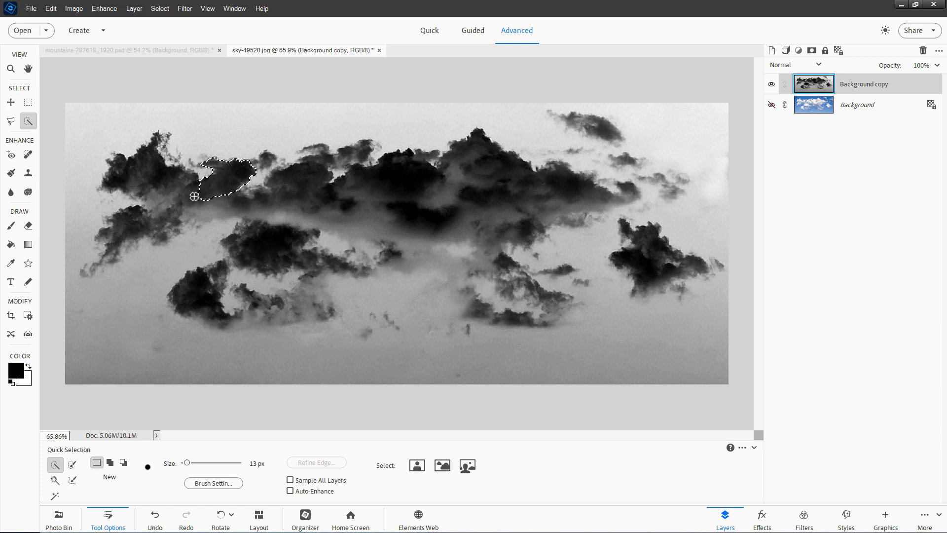
{"action": "left_click_drag", "start_coordinate": [195, 196], "coordinate": [130, 222]}
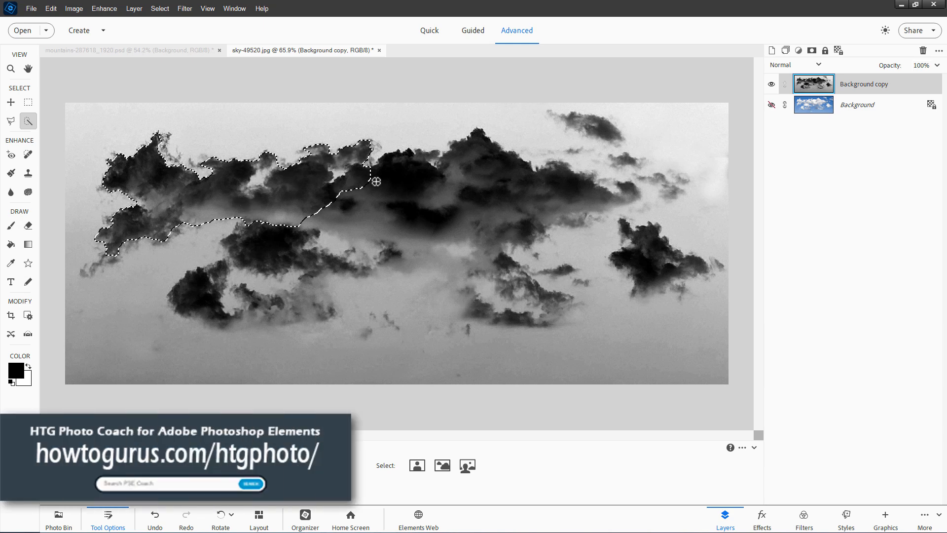
{"action": "left_click_drag", "start_coordinate": [376, 182], "coordinate": [471, 173]}
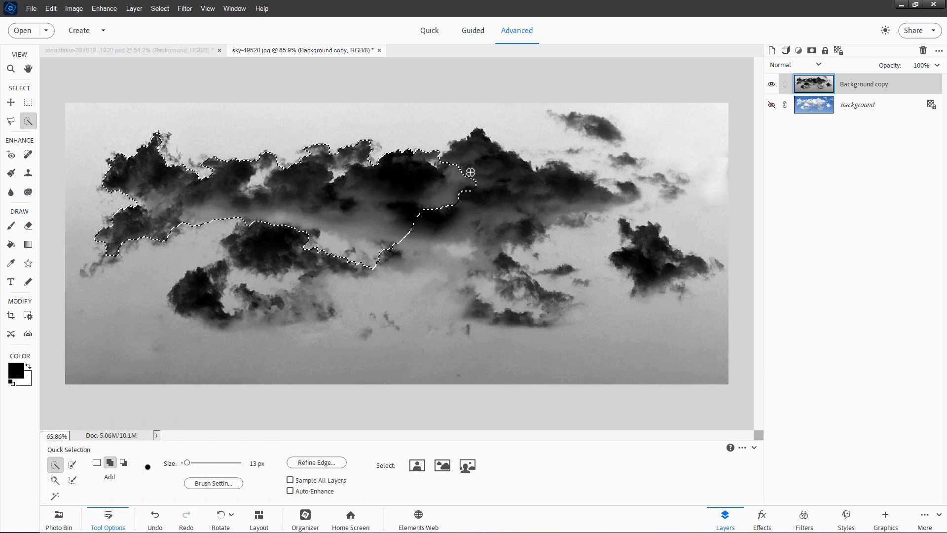
{"action": "left_click_drag", "start_coordinate": [470, 174], "coordinate": [553, 196]}
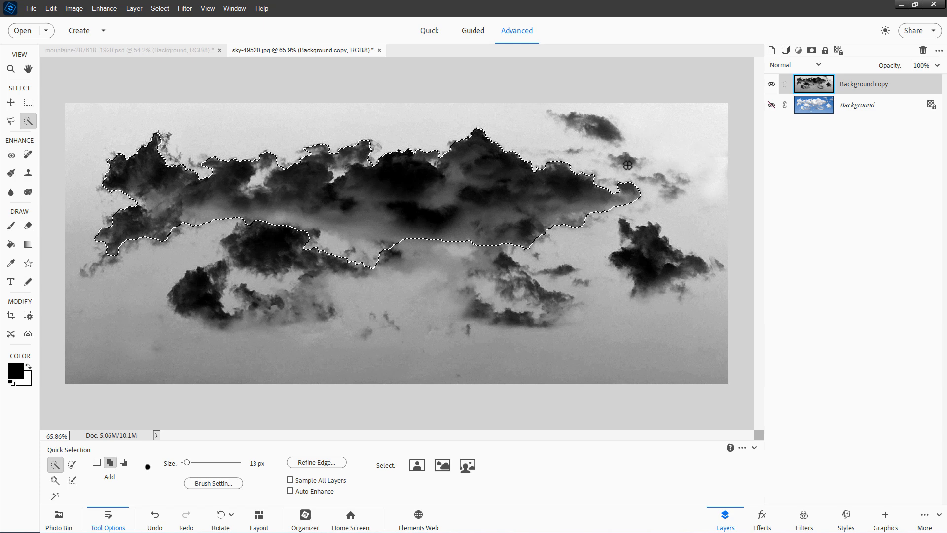
{"action": "left_click", "coordinate": [598, 127]}
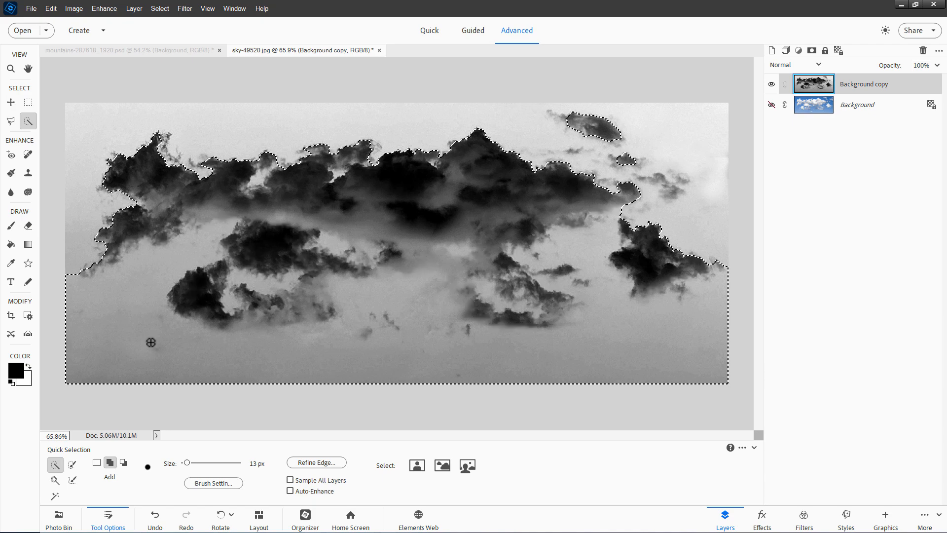
{"action": "key", "text": "ctrl+z"}
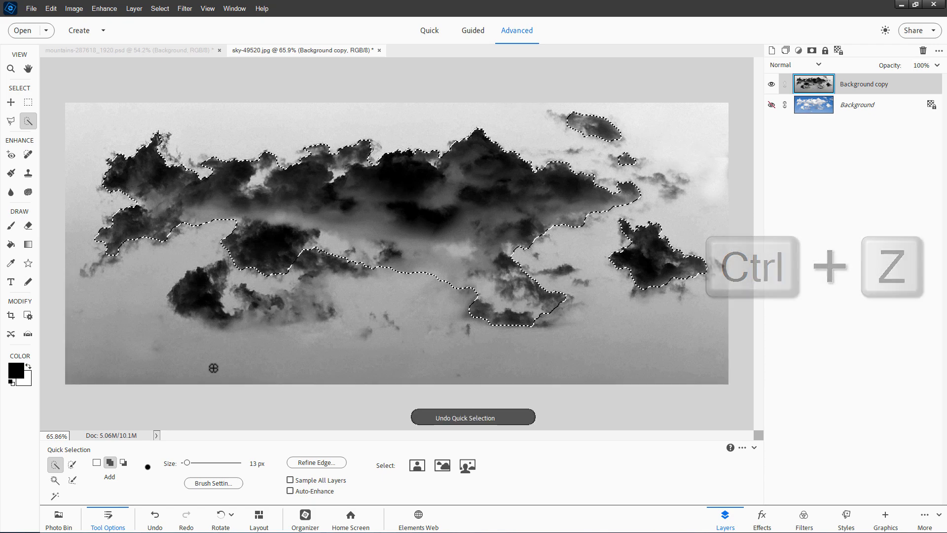
{"action": "key", "text": "ctrl+z"}
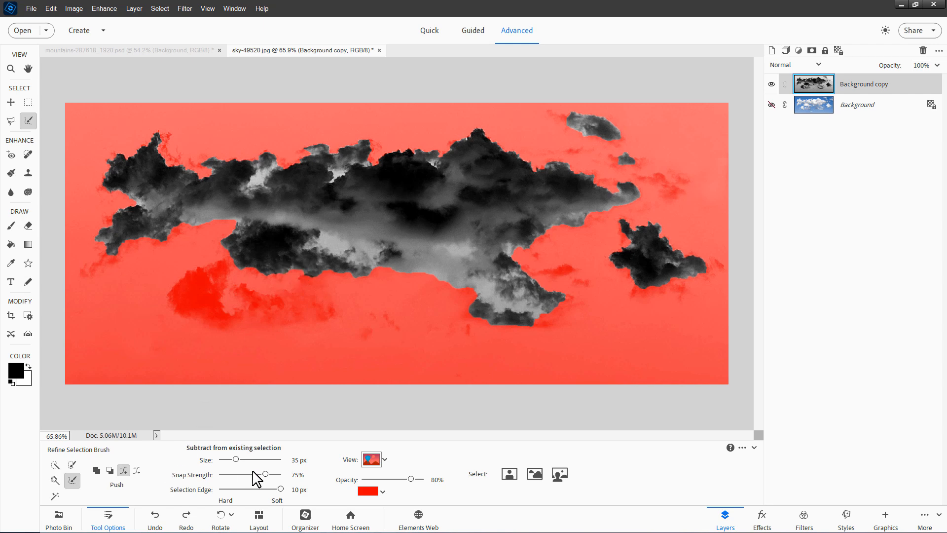
{"action": "mouse_move", "coordinate": [324, 480]}
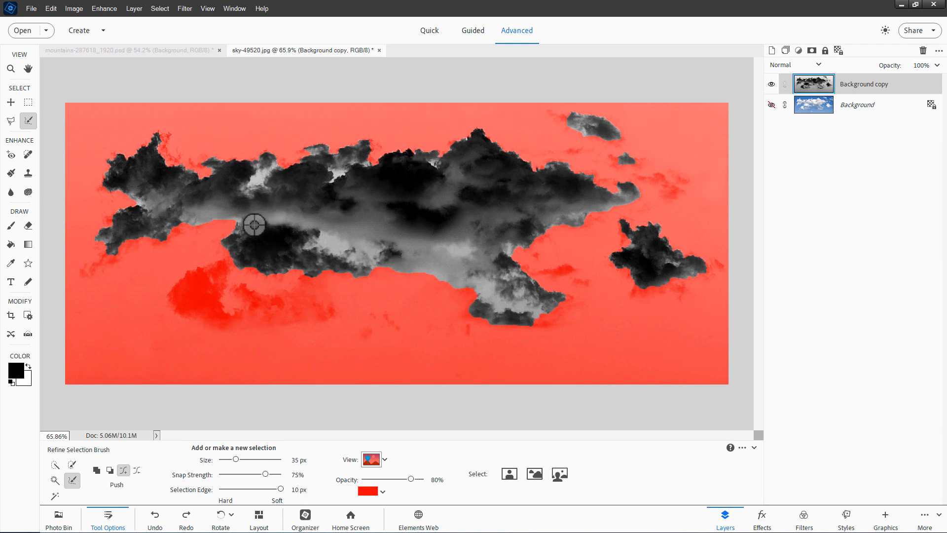
Refine the selection along the main cloud's lower edges and the small right-hand cloud
{"action": "left_click_drag", "start_coordinate": [257, 225], "coordinate": [230, 256]}
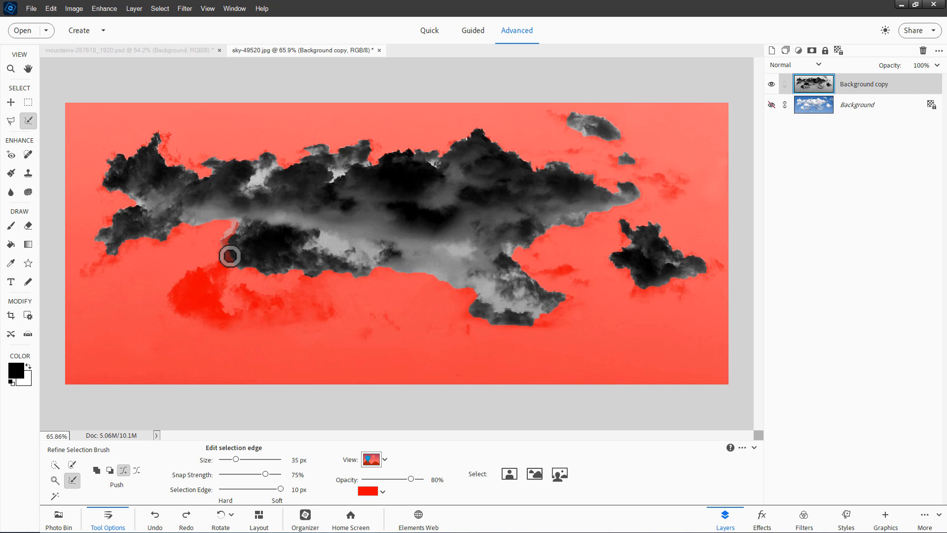
{"action": "left_click_drag", "start_coordinate": [231, 257], "coordinate": [265, 276]}
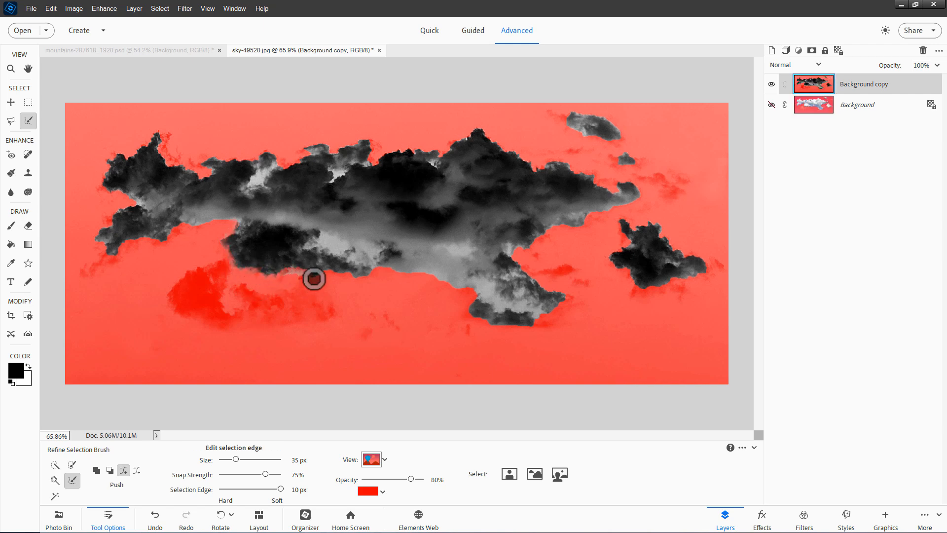
{"action": "left_click_drag", "start_coordinate": [314, 278], "coordinate": [375, 273]}
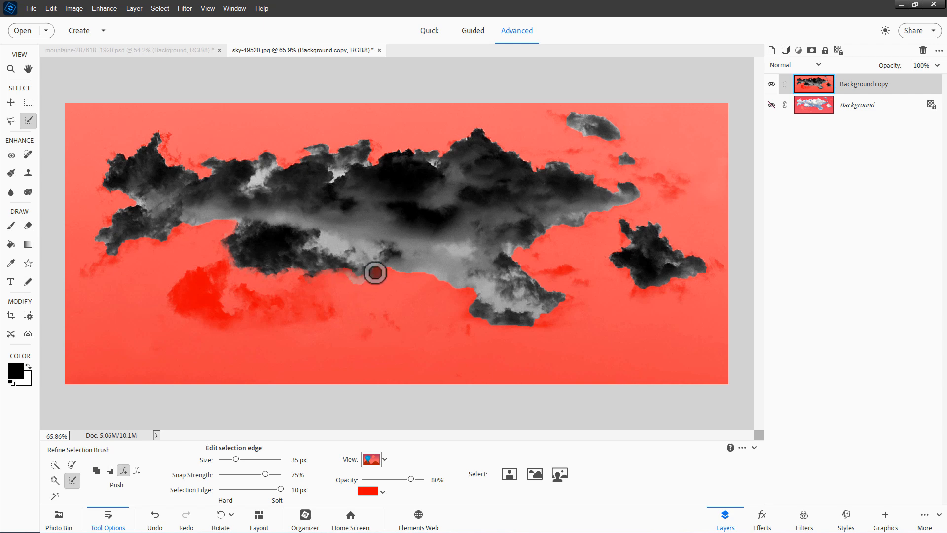
{"action": "left_click_drag", "start_coordinate": [375, 273], "coordinate": [447, 286]}
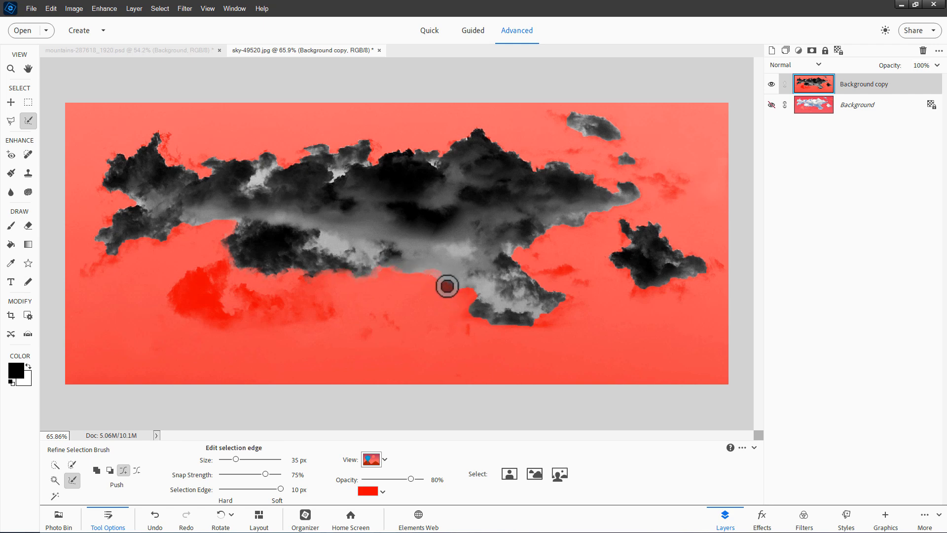
{"action": "left_click_drag", "start_coordinate": [447, 286], "coordinate": [474, 314]}
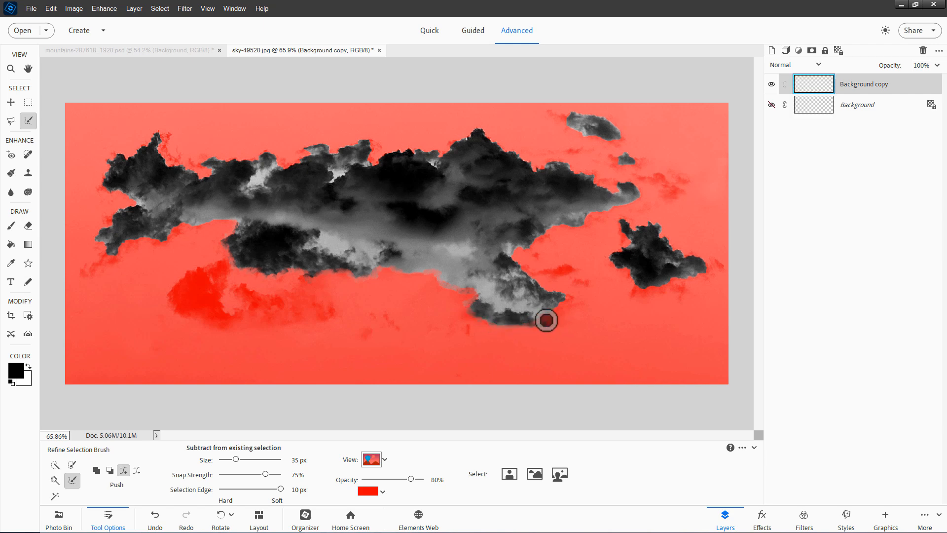
{"action": "left_click_drag", "start_coordinate": [545, 319], "coordinate": [532, 275]}
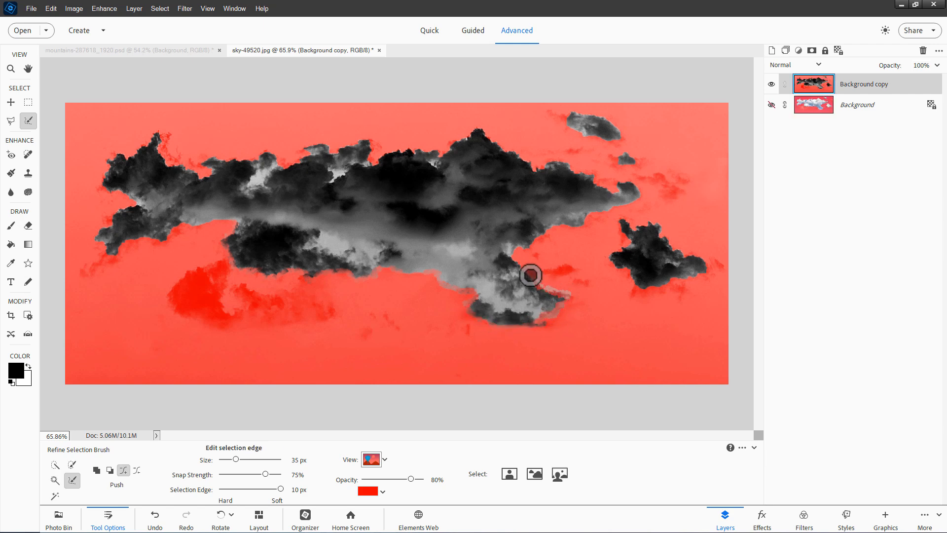
{"action": "left_click_drag", "start_coordinate": [532, 275], "coordinate": [528, 244]}
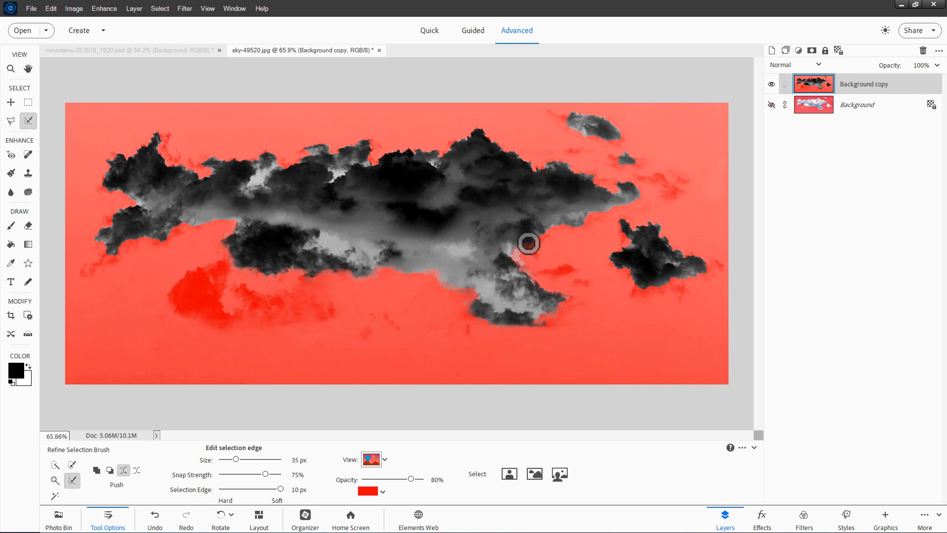
{"action": "left_click_drag", "start_coordinate": [529, 243], "coordinate": [596, 213]}
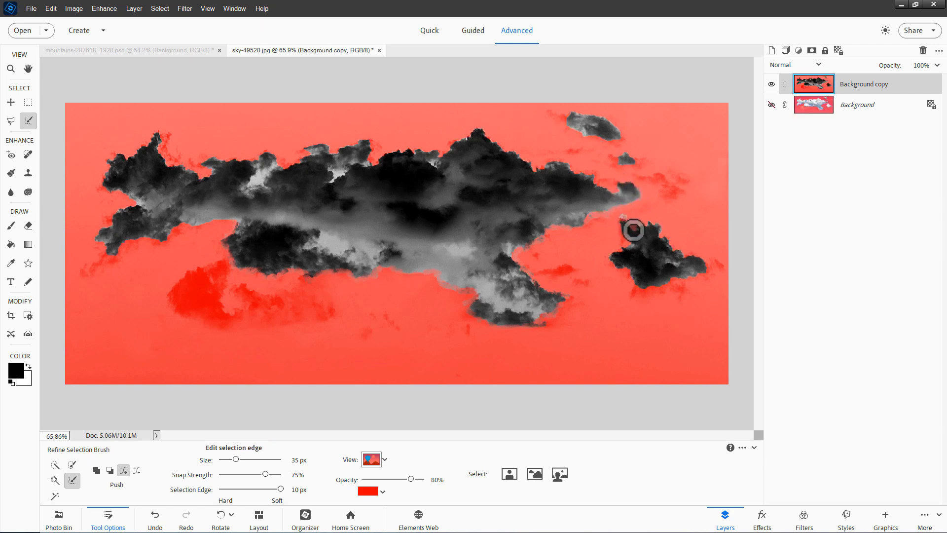
{"action": "left_click_drag", "start_coordinate": [633, 231], "coordinate": [700, 259]}
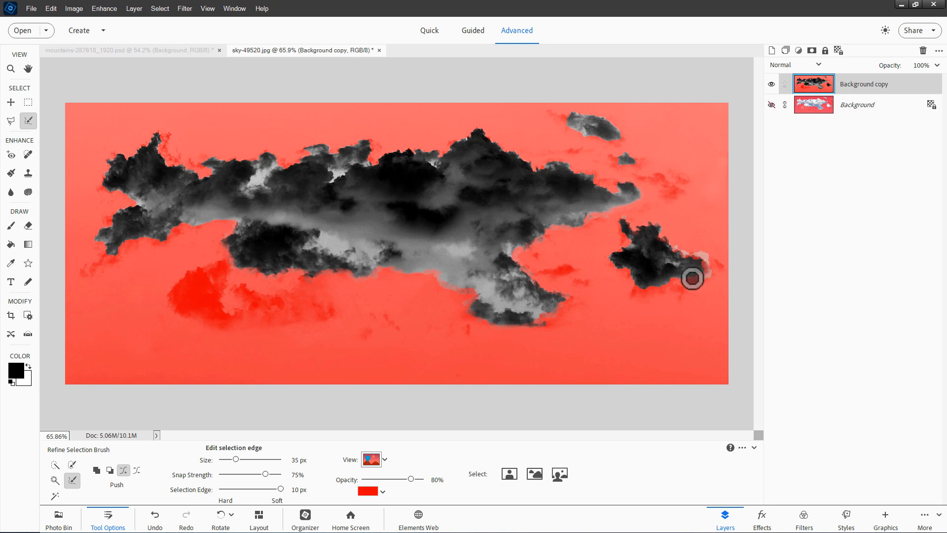
{"action": "left_click_drag", "start_coordinate": [692, 278], "coordinate": [644, 311]}
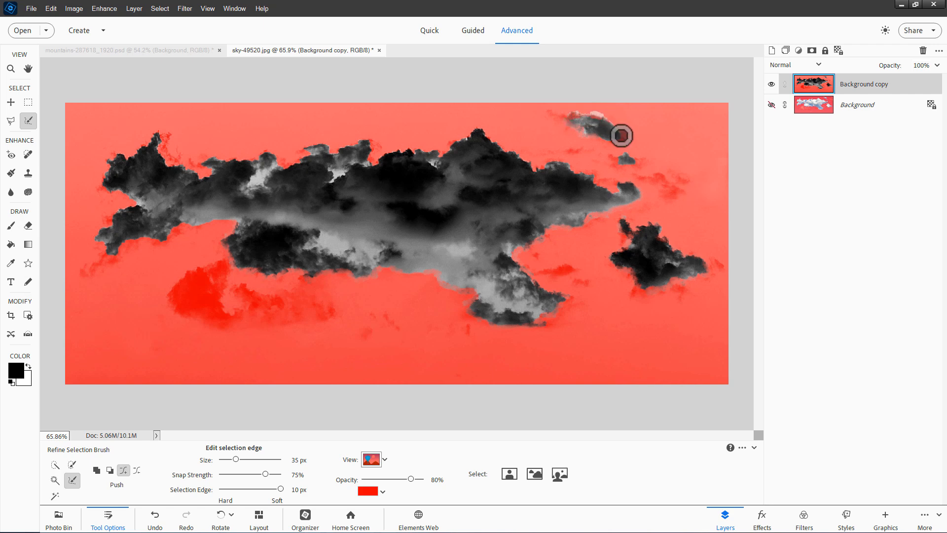
Refine the selection around the top-right wisp and the main cloud's upper and left edges
{"action": "left_click_drag", "start_coordinate": [622, 135], "coordinate": [589, 153]}
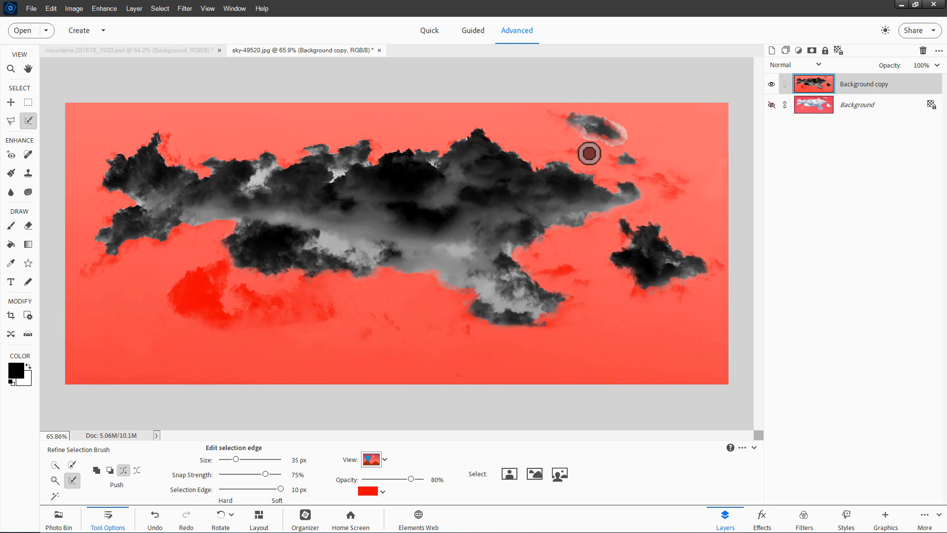
{"action": "left_click_drag", "start_coordinate": [589, 154], "coordinate": [592, 177]}
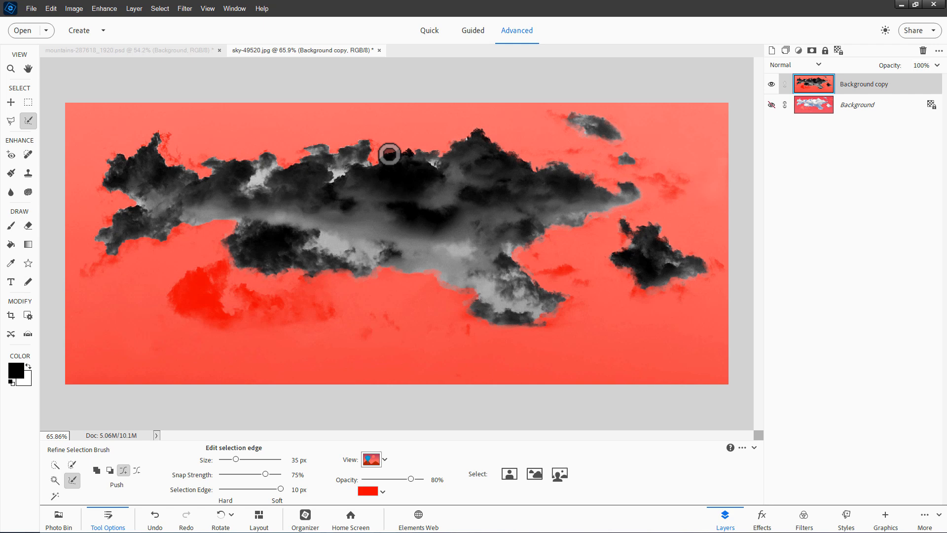
{"action": "left_click_drag", "start_coordinate": [389, 152], "coordinate": [333, 180]}
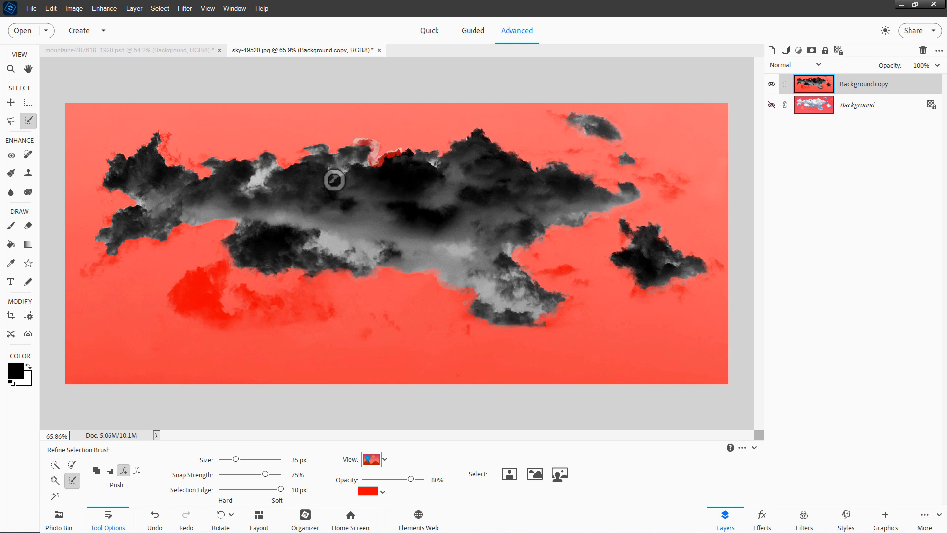
{"action": "left_click_drag", "start_coordinate": [334, 179], "coordinate": [319, 145]}
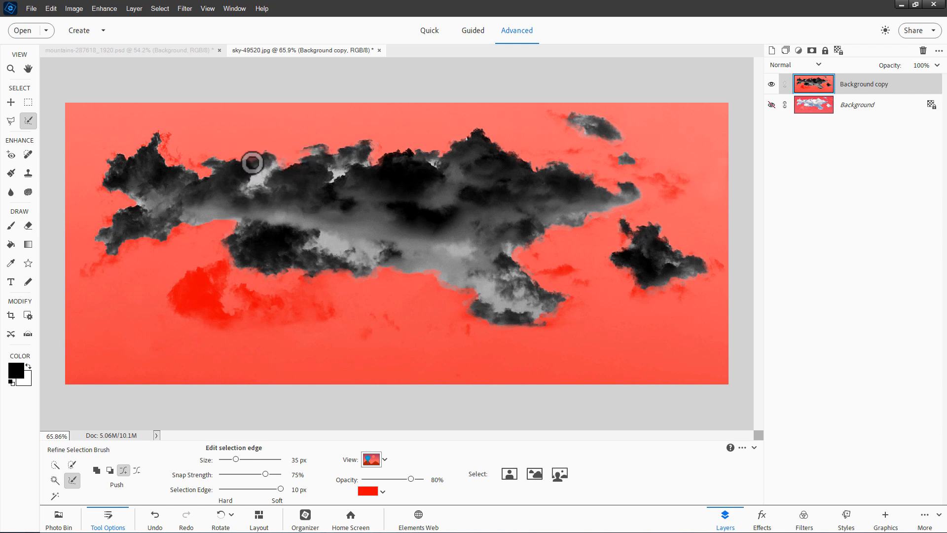
{"action": "left_click_drag", "start_coordinate": [252, 162], "coordinate": [190, 179]}
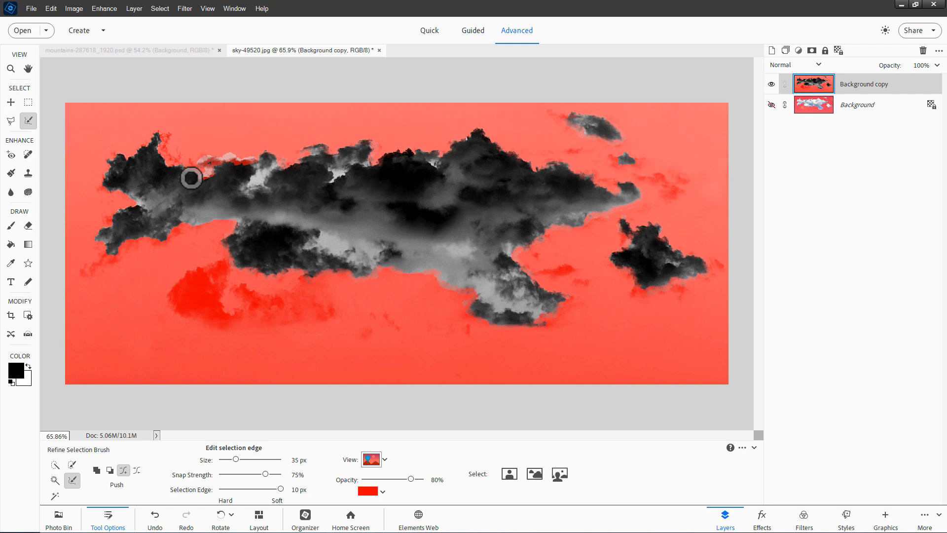
{"action": "left_click_drag", "start_coordinate": [191, 178], "coordinate": [165, 165]}
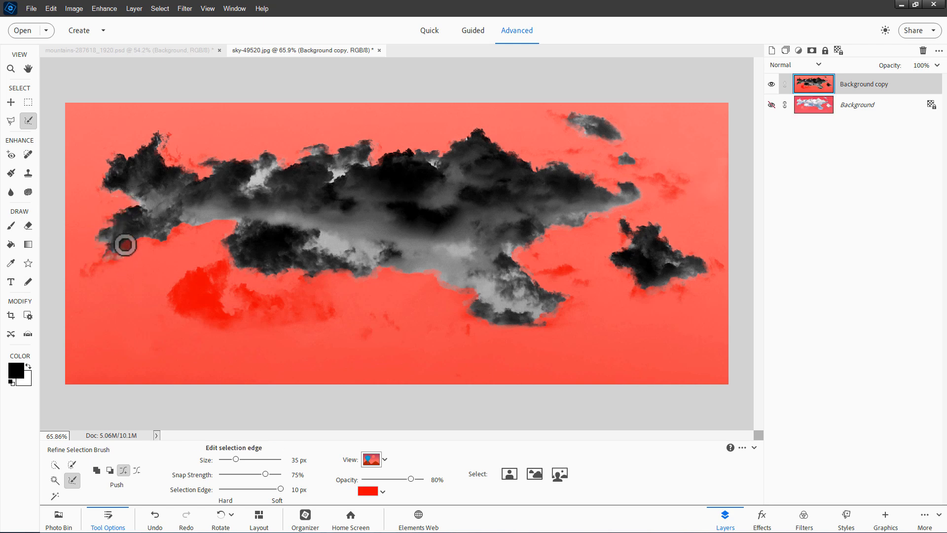
{"action": "left_click_drag", "start_coordinate": [126, 245], "coordinate": [168, 242]}
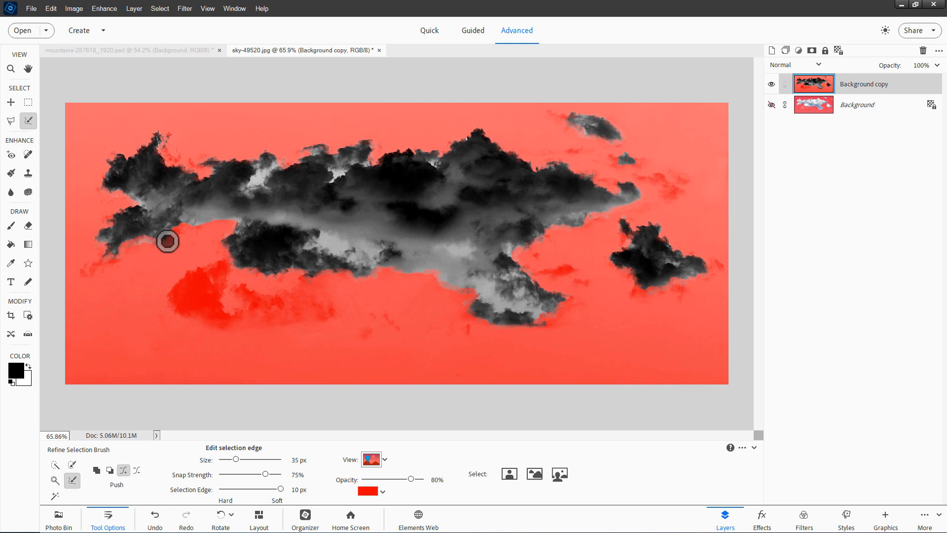
{"action": "left_click_drag", "start_coordinate": [168, 241], "coordinate": [198, 225]}
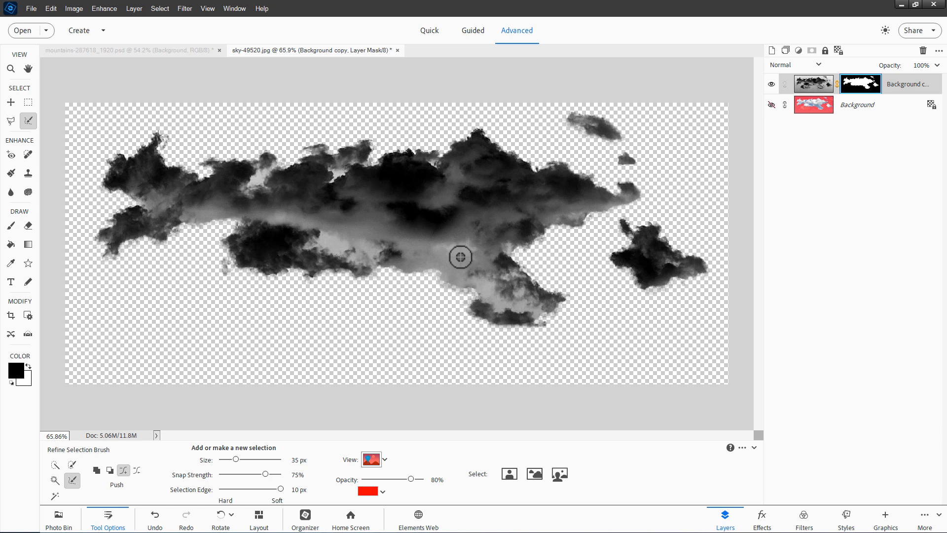
{"action": "mouse_move", "coordinate": [490, 175]}
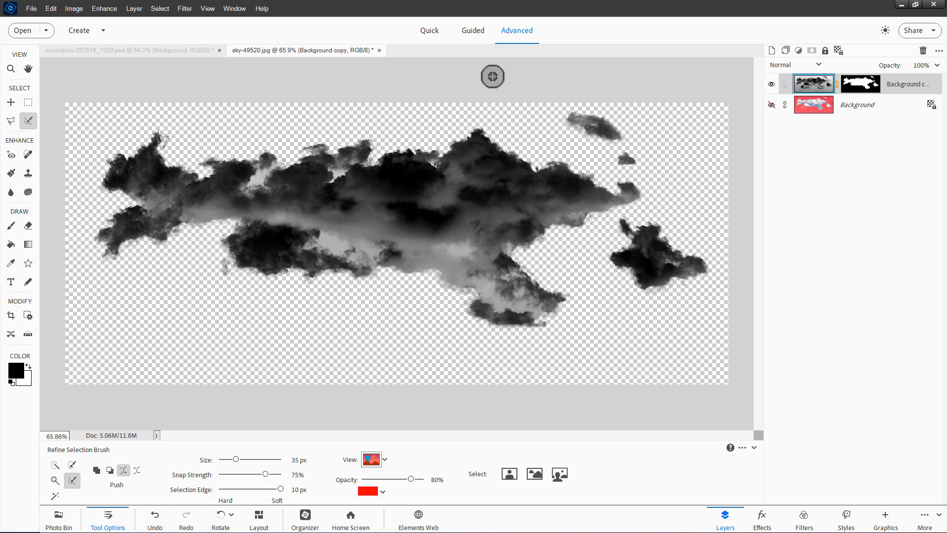
Bring up the Enhance commands for lighting adjustments on the masked cloud layer
{"action": "left_click", "coordinate": [104, 9]}
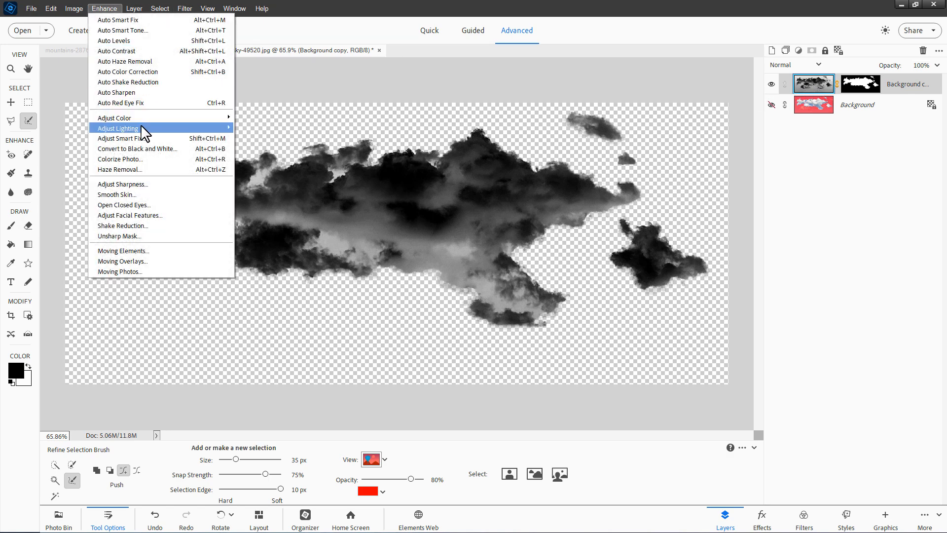
{"action": "left_click", "coordinate": [117, 128]}
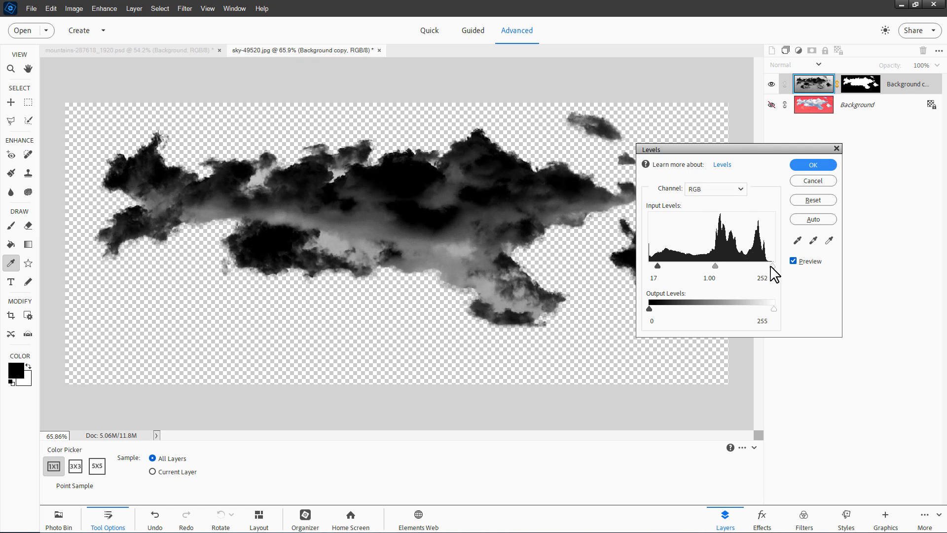
{"action": "left_click_drag", "start_coordinate": [780, 266], "coordinate": [765, 265]}
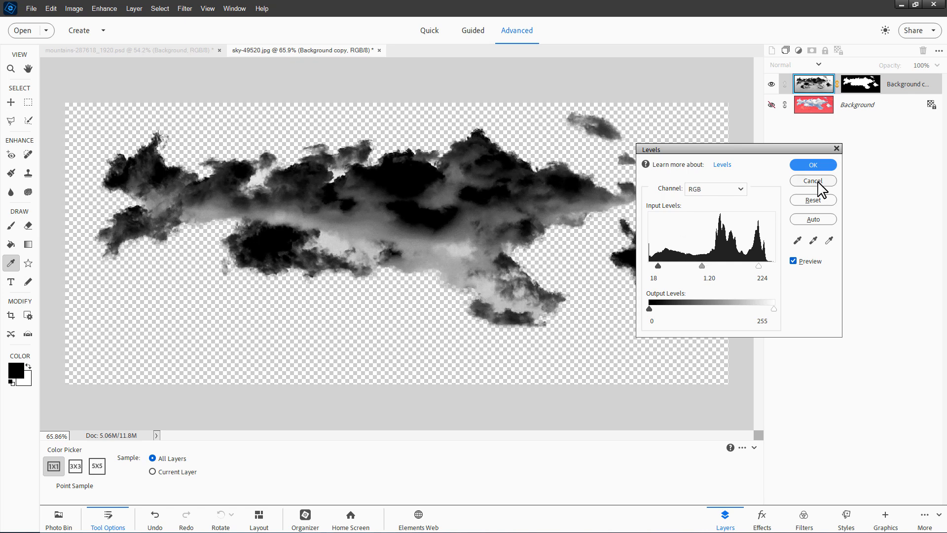
{"action": "left_click", "coordinate": [812, 181]}
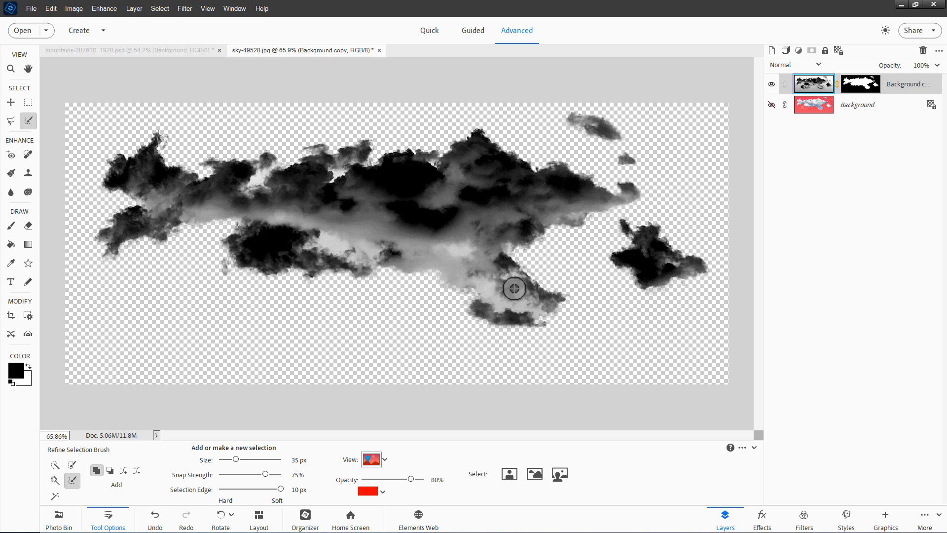
{"action": "mouse_move", "coordinate": [452, 174]}
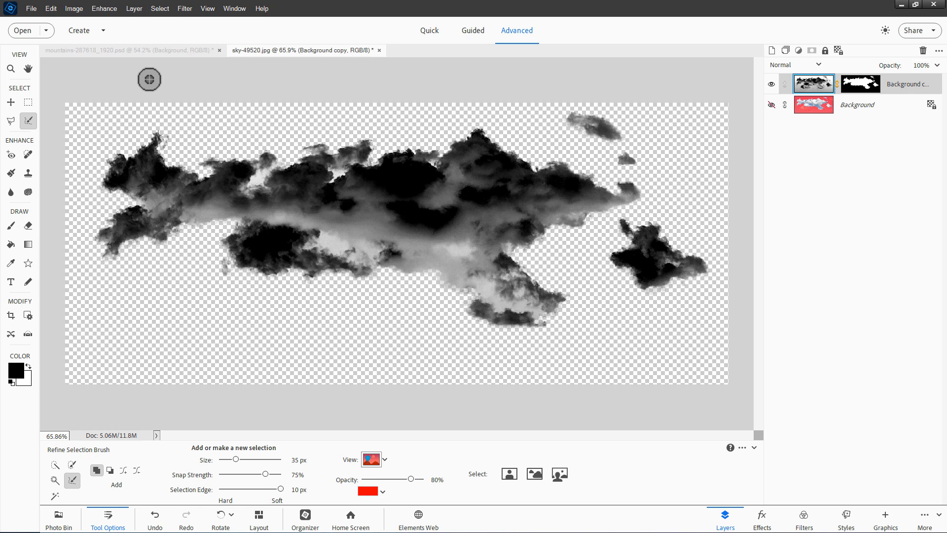
{"action": "left_click", "coordinate": [11, 315]}
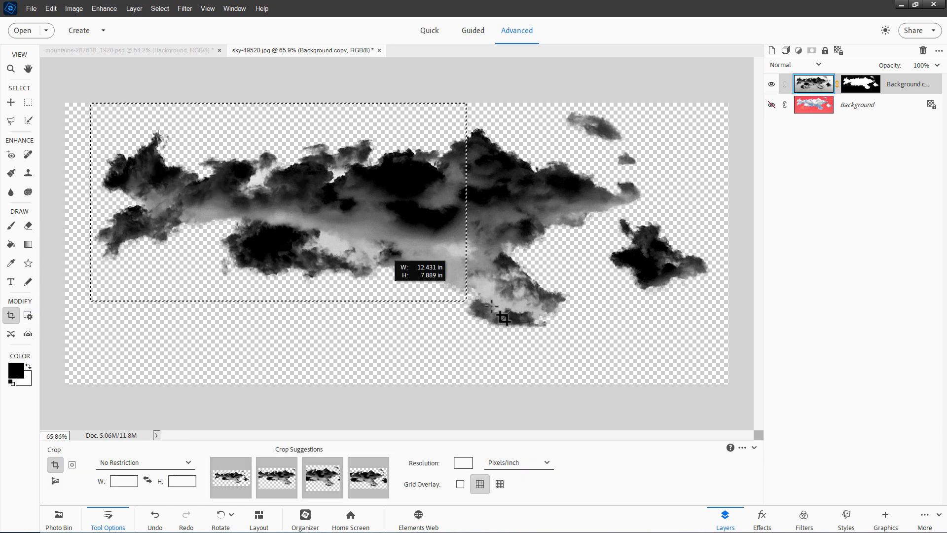
Crop the canvas tightly around the clouds and commit the crop
{"action": "left_click_drag", "start_coordinate": [506, 319], "coordinate": [728, 349]}
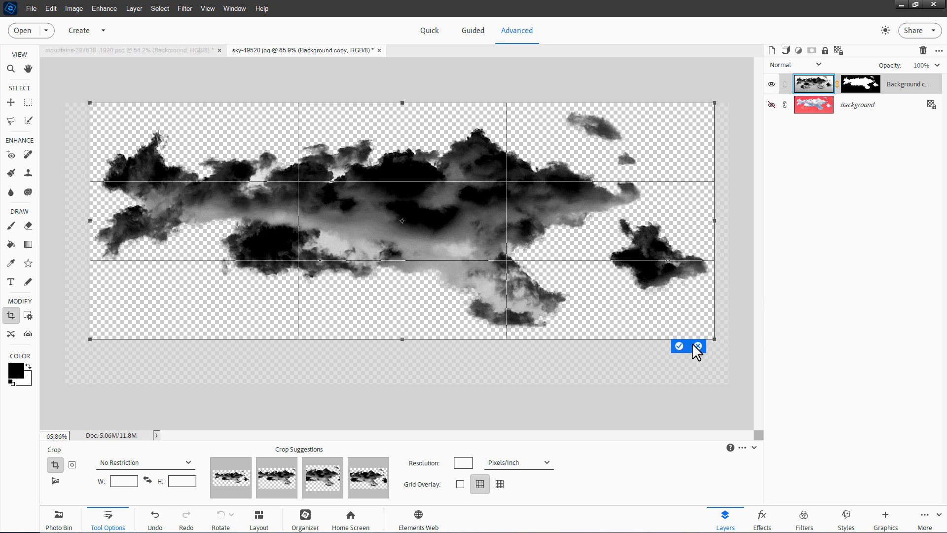
{"action": "left_click", "coordinate": [679, 346]}
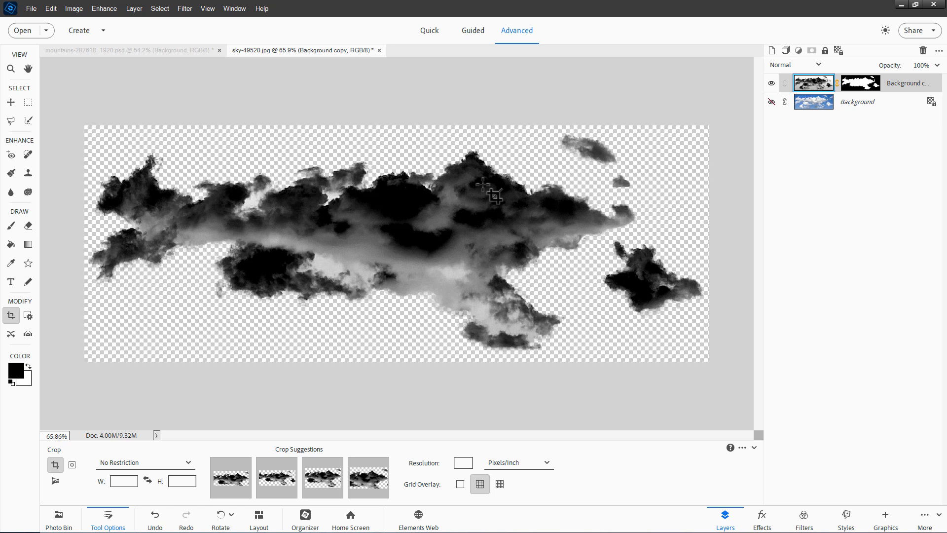
{"action": "mouse_move", "coordinate": [66, 90]}
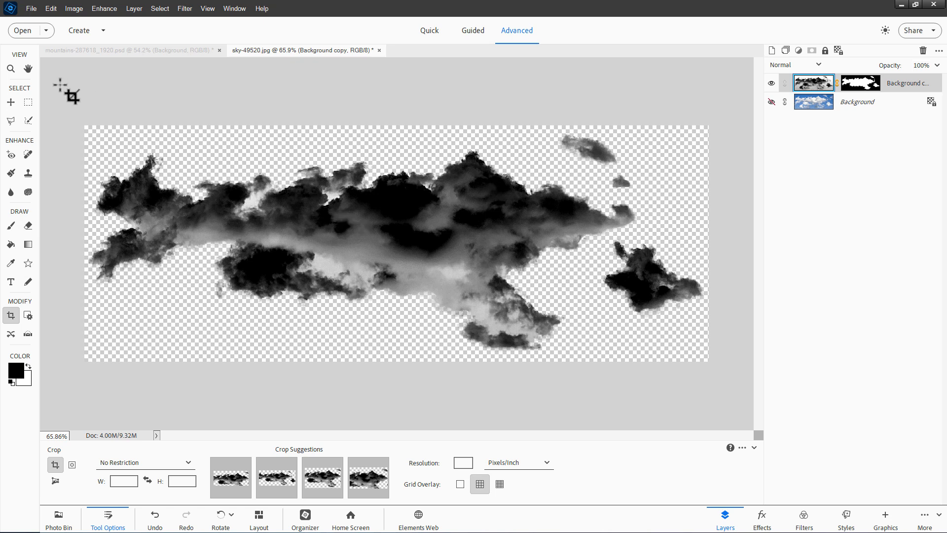
Define the cropped clouds as a new brush via Edit > Define Brush, select it, and return to the mountains photo
{"action": "left_click", "coordinate": [50, 8]}
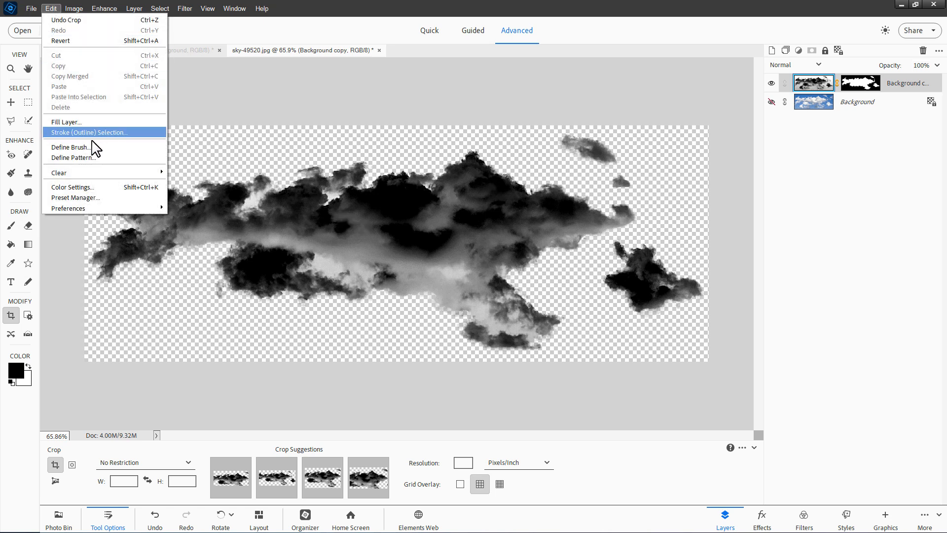
{"action": "left_click", "coordinate": [71, 147]}
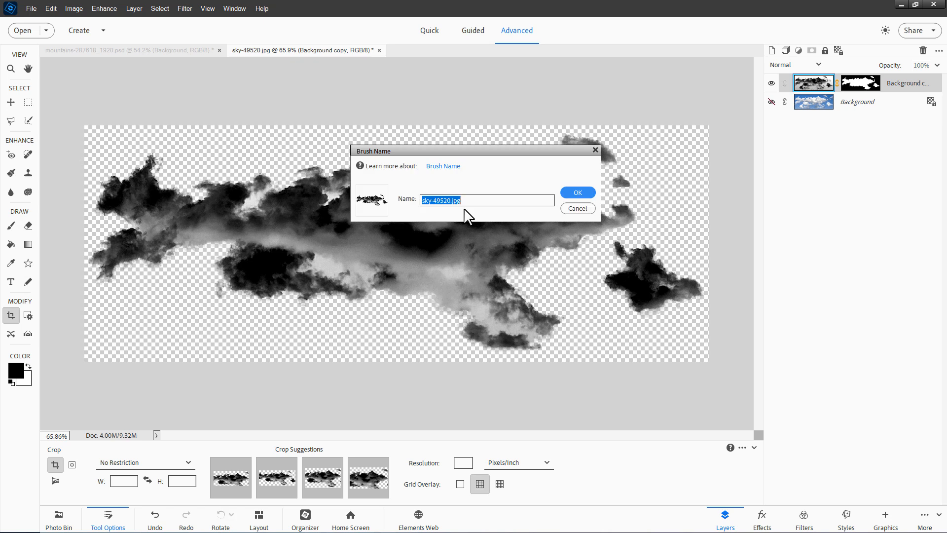
{"action": "left_click", "coordinate": [577, 193]}
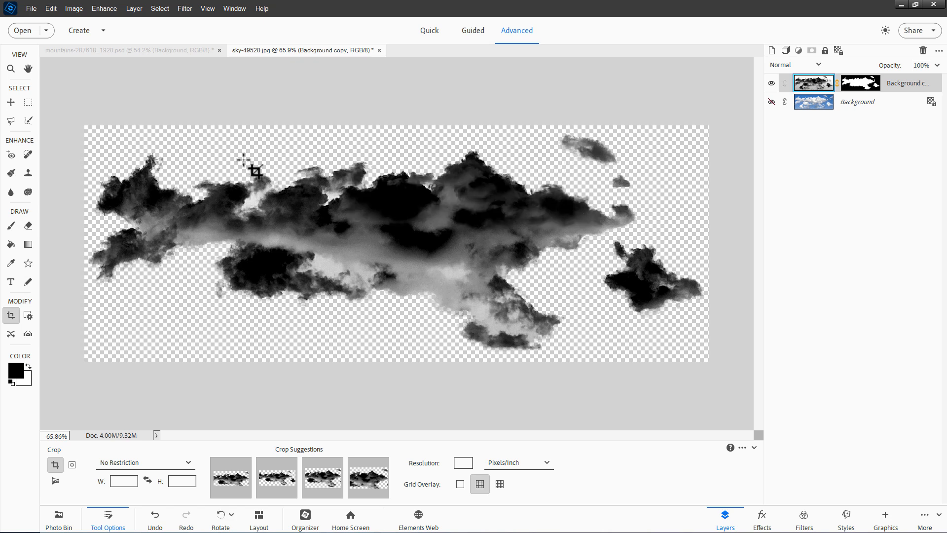
{"action": "left_click", "coordinate": [11, 225]}
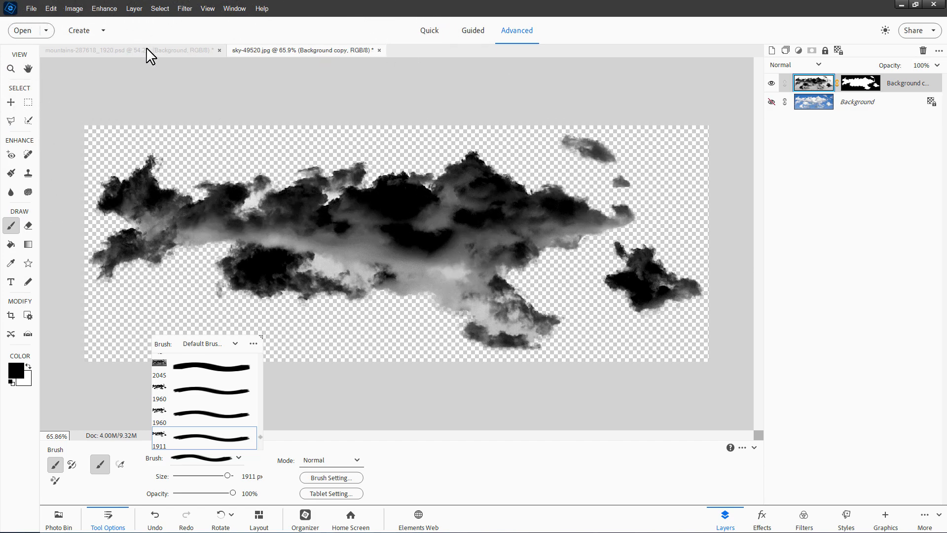
{"action": "left_click", "coordinate": [88, 50]}
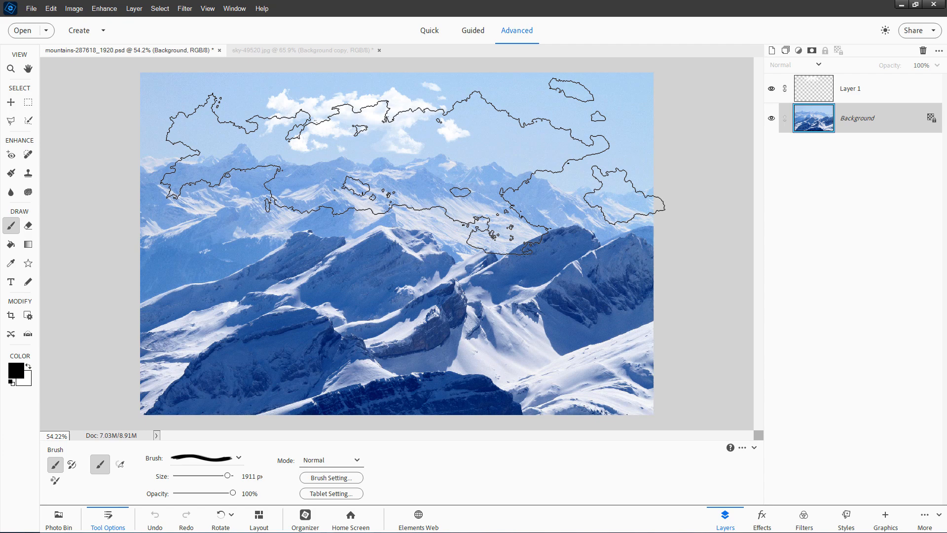
Make white the foreground colour and reduce the cloud brush size to 600 px
{"action": "key", "text": "["}
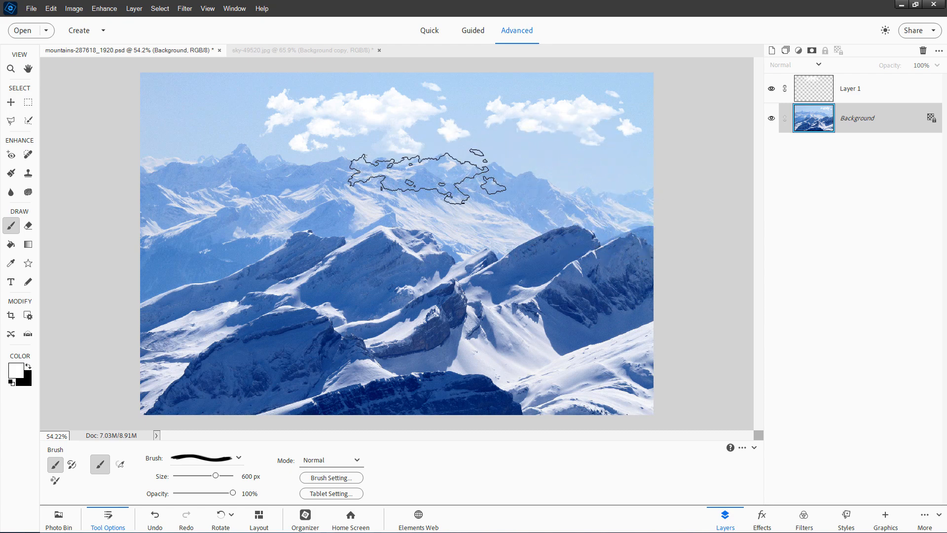
{"action": "left_click_drag", "start_coordinate": [423, 176], "coordinate": [532, 118]}
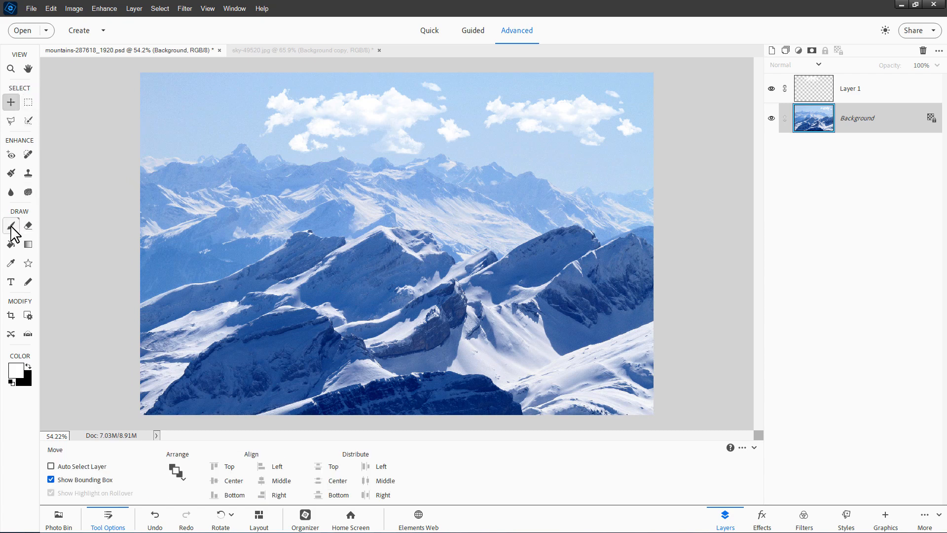
Switch the brush picker to the Favorite Brushes set containing the cloud brush
{"action": "left_click", "coordinate": [10, 225]}
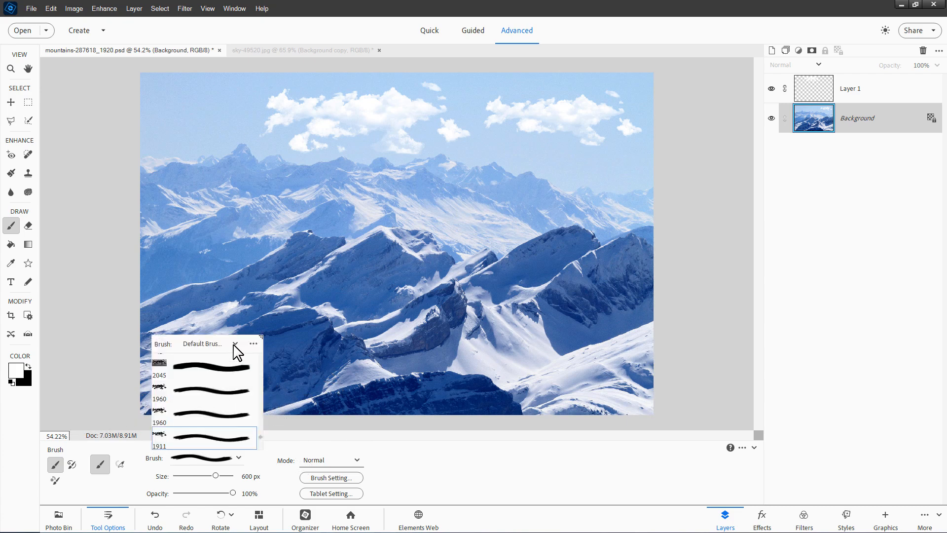
{"action": "left_click", "coordinate": [236, 344]}
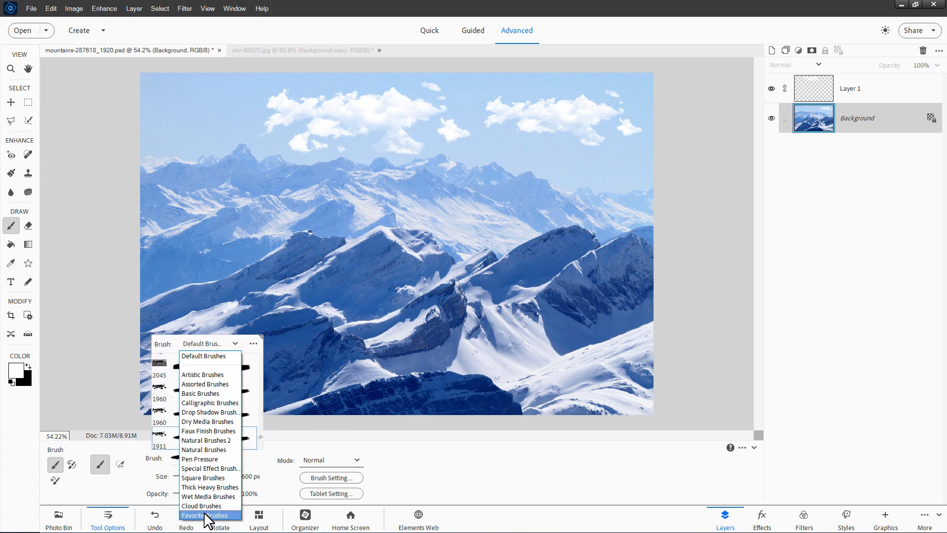
{"action": "left_click", "coordinate": [208, 515]}
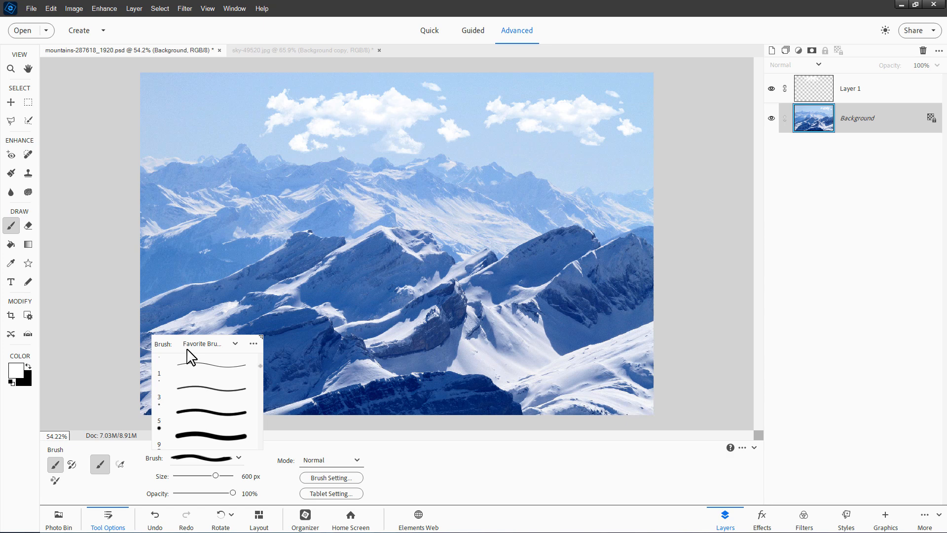
{"action": "mouse_move", "coordinate": [205, 375]}
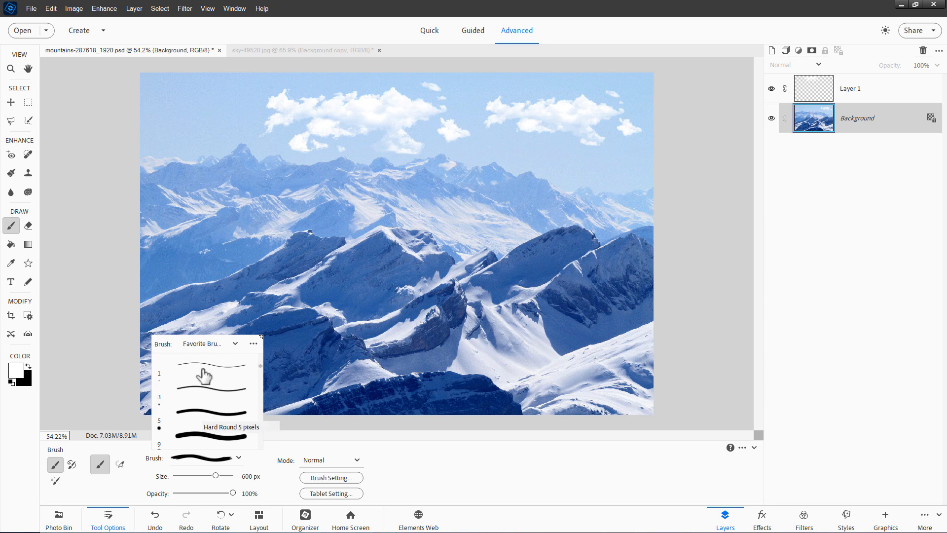
{"action": "mouse_move", "coordinate": [187, 351]}
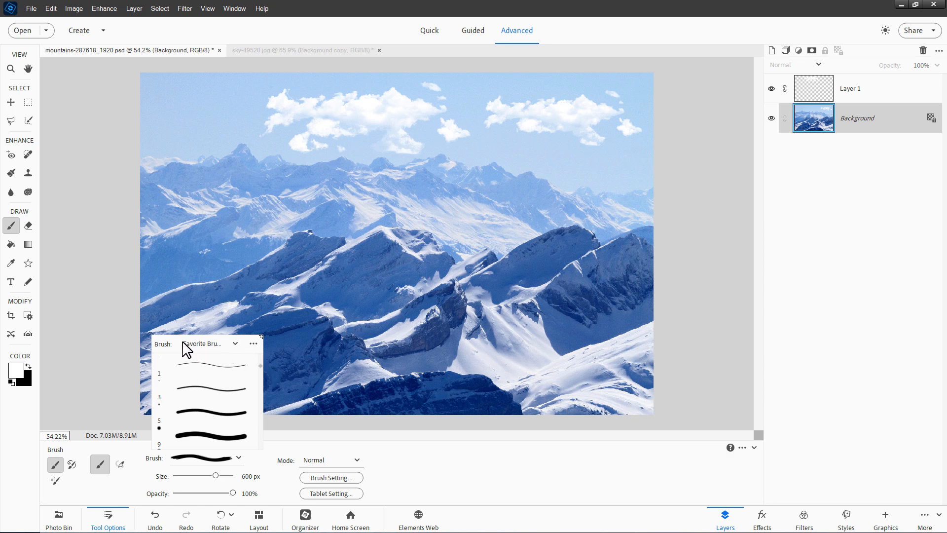
{"action": "left_click", "coordinate": [253, 343]}
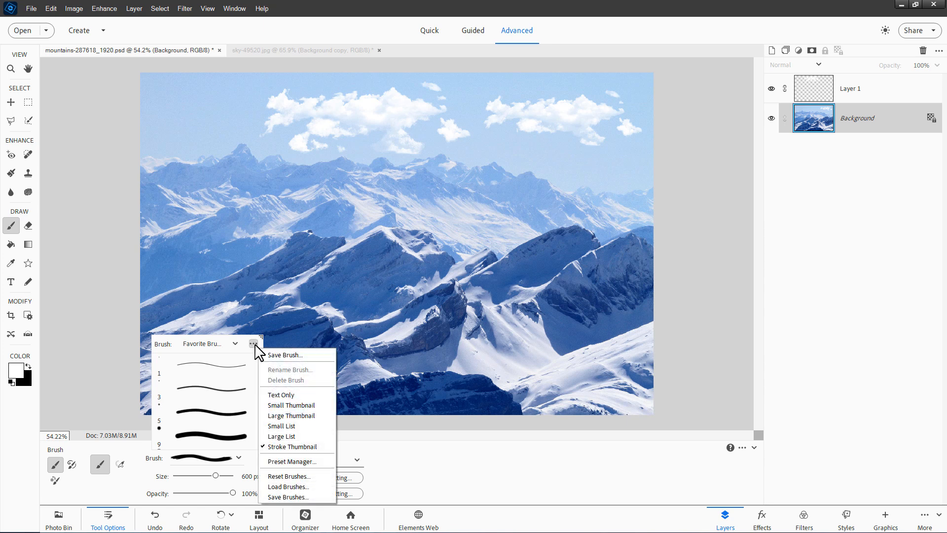
{"action": "left_click", "coordinate": [284, 354]}
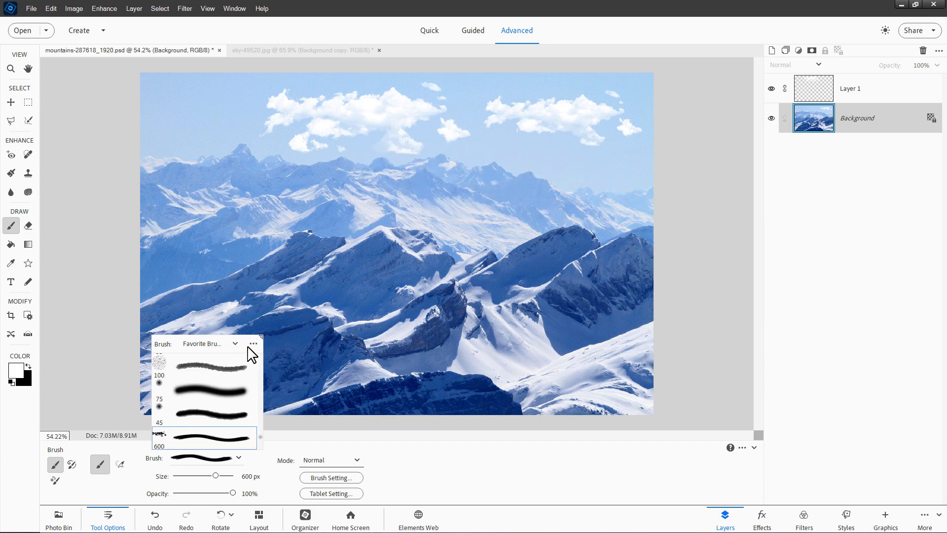
Save the set as Favorite Brushes.abr, replacing the existing file, then return to the Move tool
{"action": "left_click", "coordinate": [253, 343]}
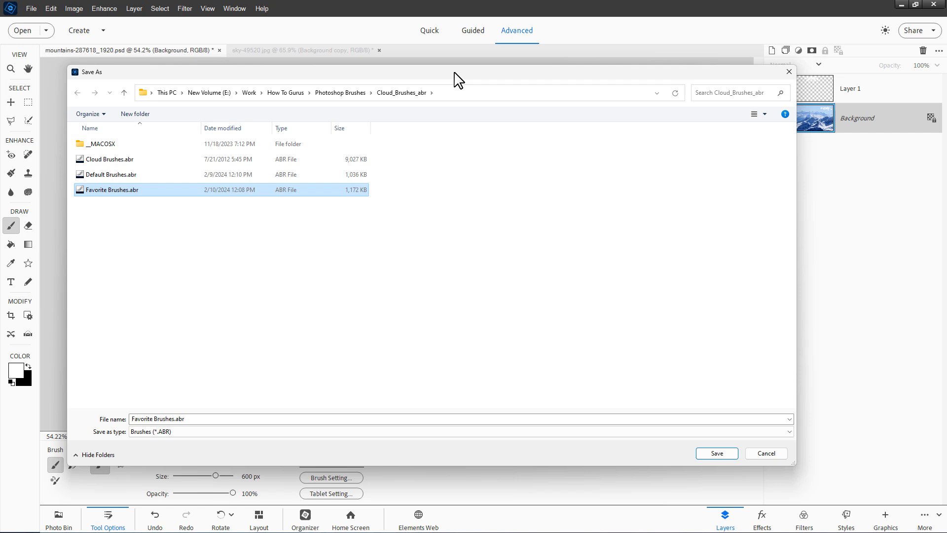
{"action": "left_click", "coordinate": [716, 453]}
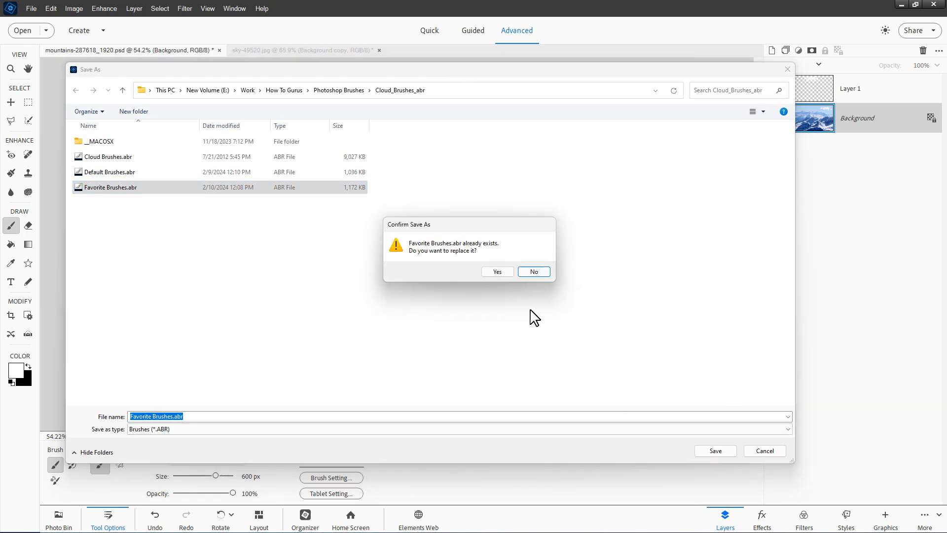
{"action": "left_click", "coordinate": [497, 271]}
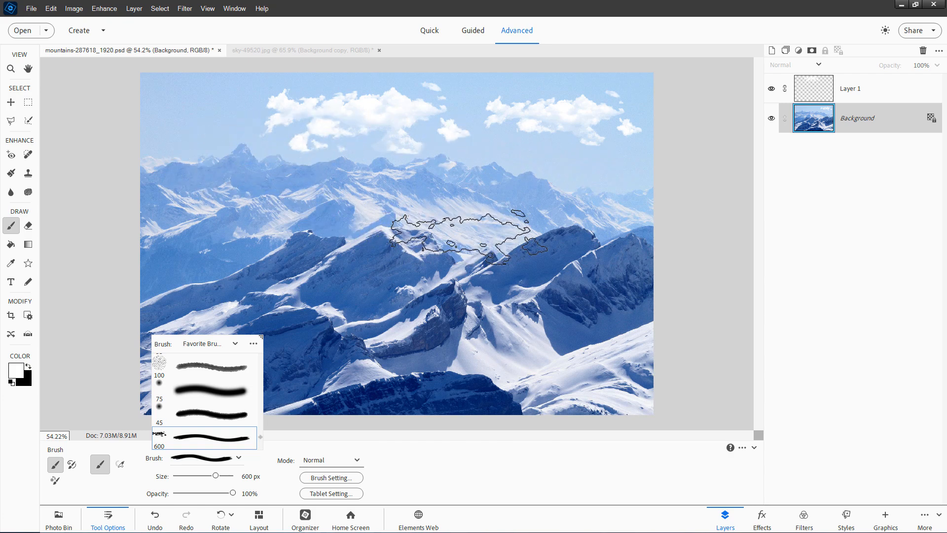
{"action": "left_click_drag", "start_coordinate": [464, 236], "coordinate": [121, 344]}
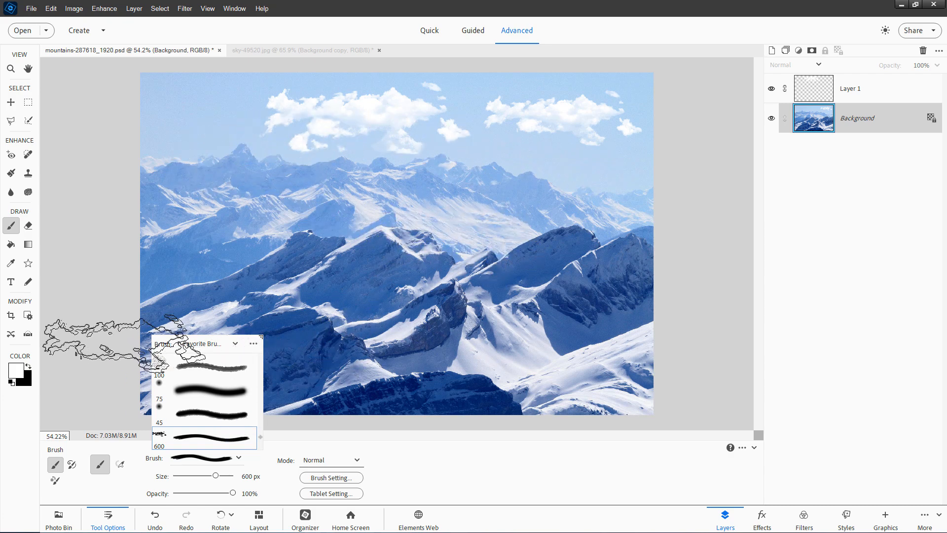
{"action": "left_click", "coordinate": [10, 102]}
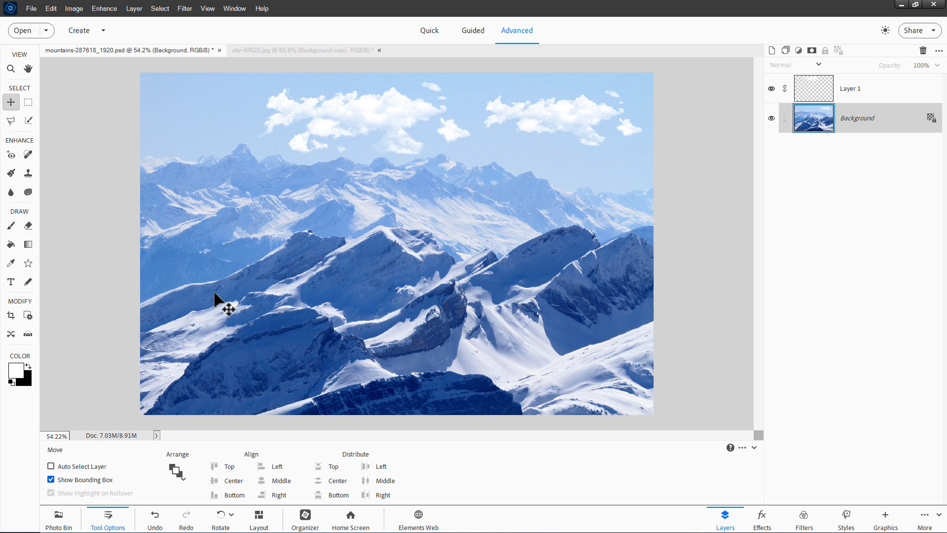
{"action": "mouse_move", "coordinate": [378, 147]}
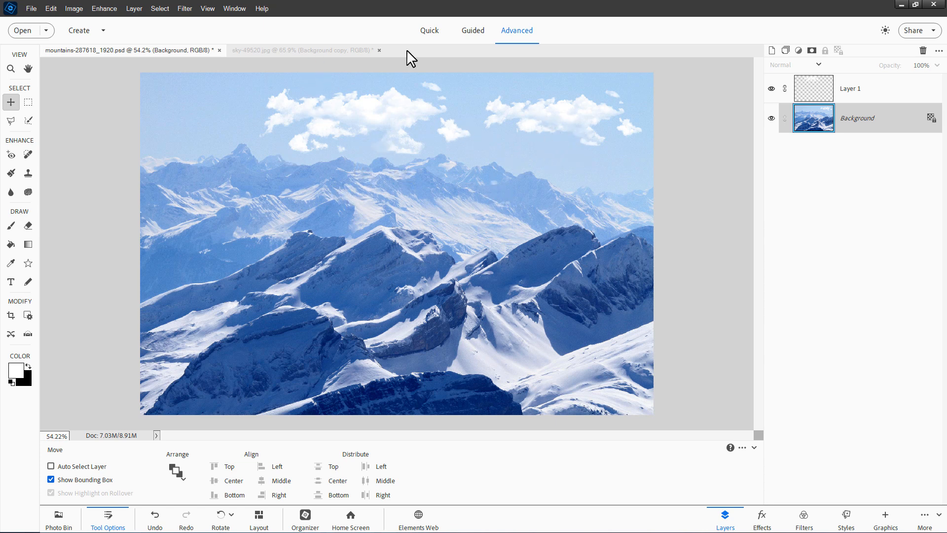
Create a new blank 1 × 1 inch document named 'sample brush'
{"action": "left_click", "coordinate": [30, 9]}
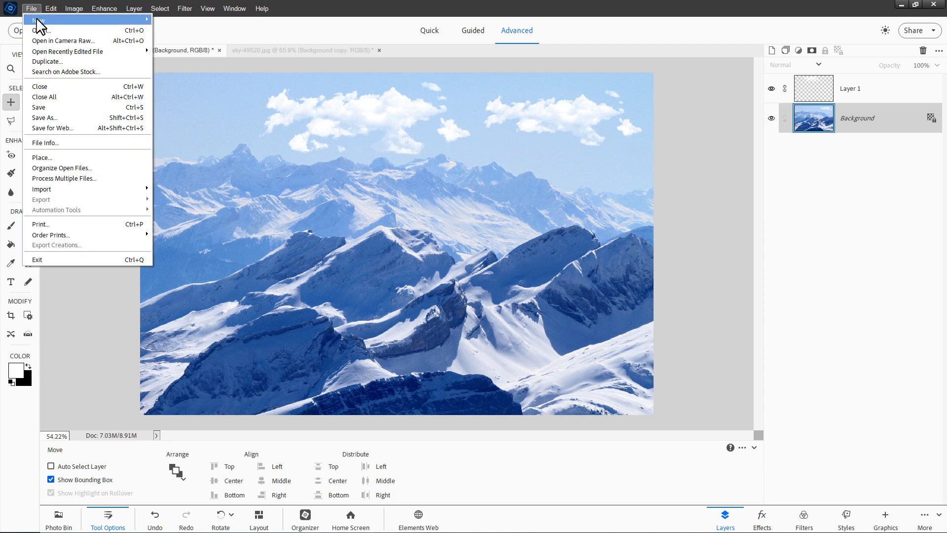
{"action": "left_click", "coordinate": [39, 20]}
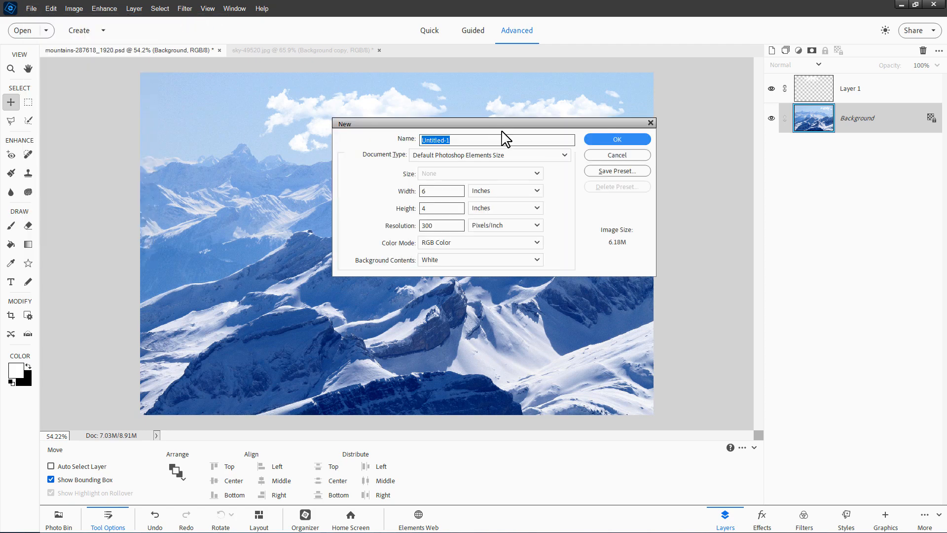
{"action": "type", "text": "sample brush"}
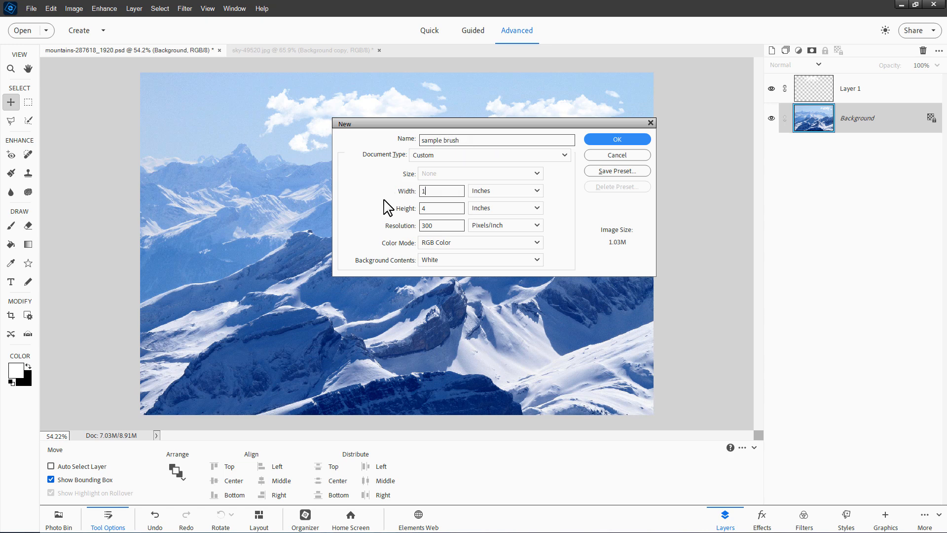
{"action": "type", "text": "1"}
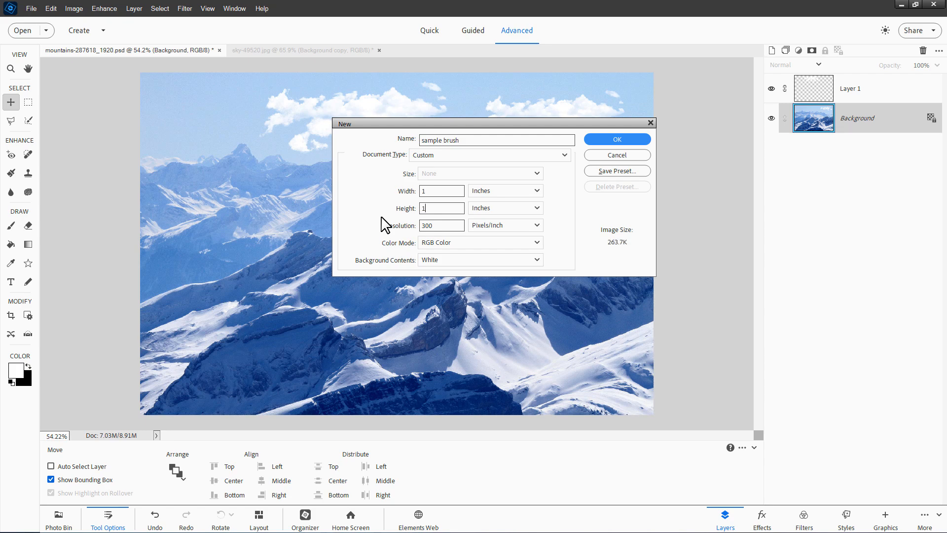
{"action": "left_click", "coordinate": [616, 139]}
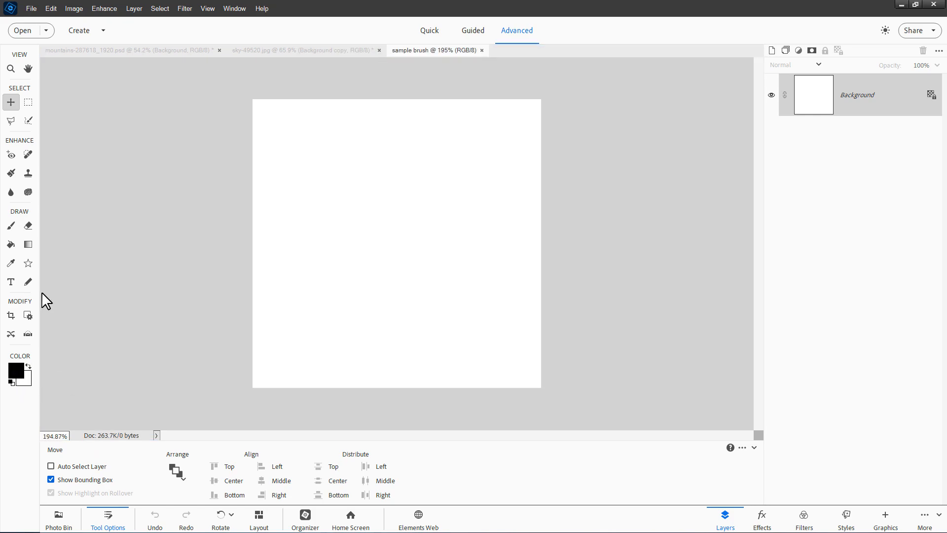
Draw a black Paw Print shape, scale it to fill the canvas, and hide the white Background layer
{"action": "left_click", "coordinate": [27, 262]}
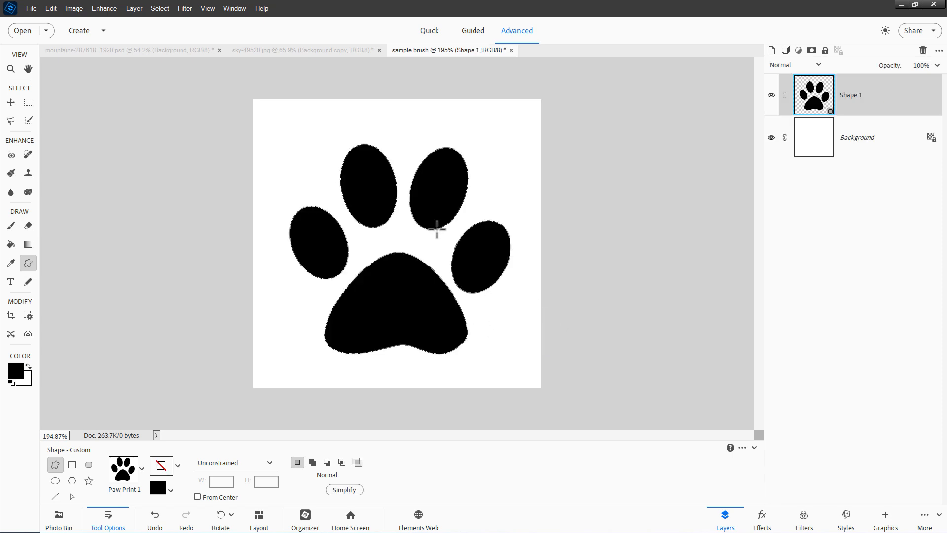
{"action": "left_click", "coordinate": [9, 101]}
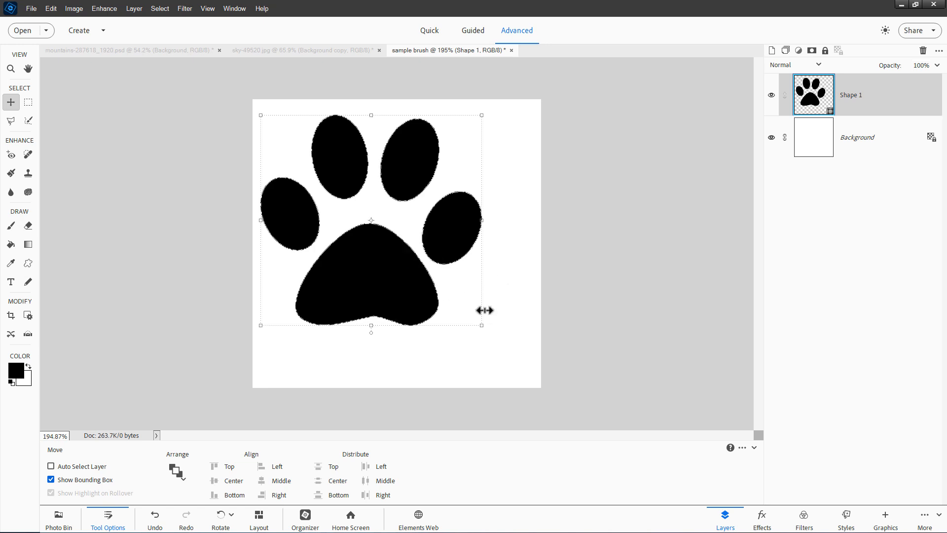
{"action": "left_click_drag", "start_coordinate": [484, 324], "coordinate": [540, 368]}
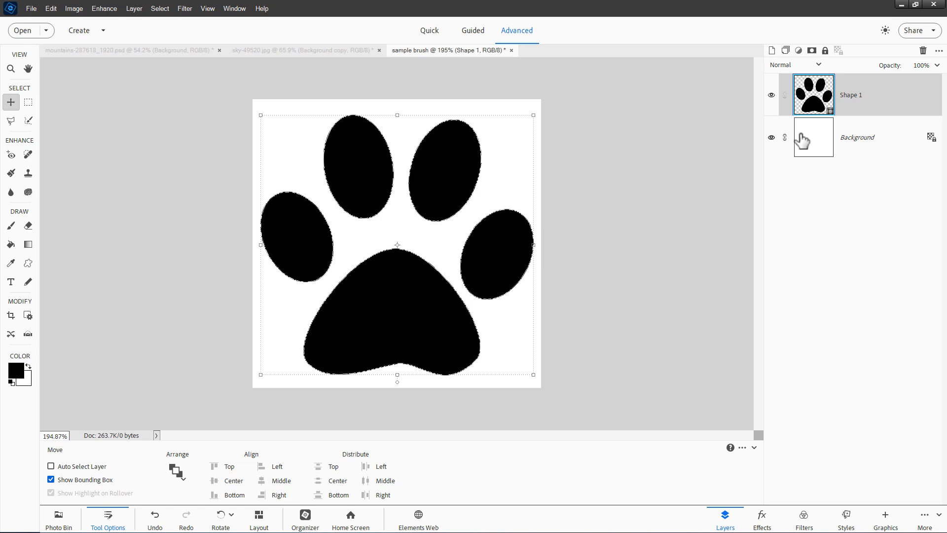
{"action": "left_click", "coordinate": [772, 137]}
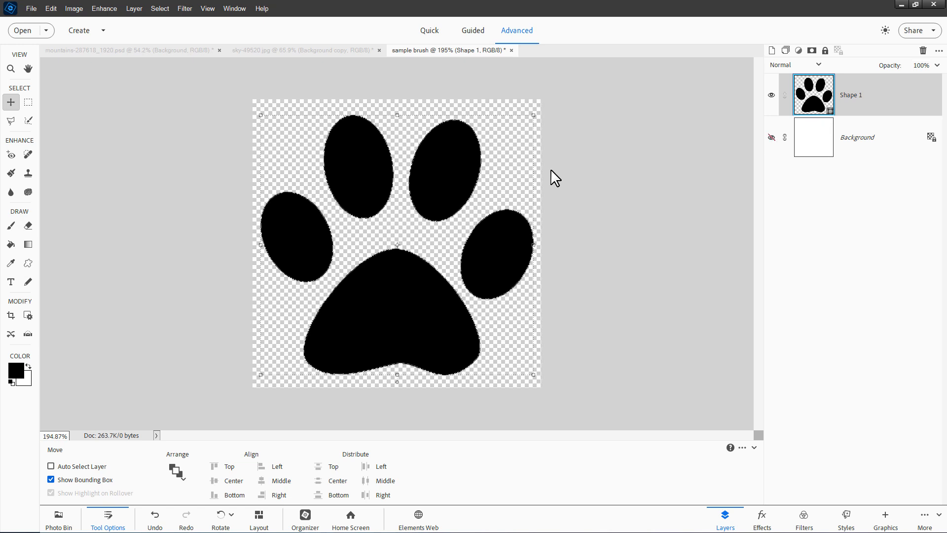
{"action": "mouse_move", "coordinate": [355, 178]}
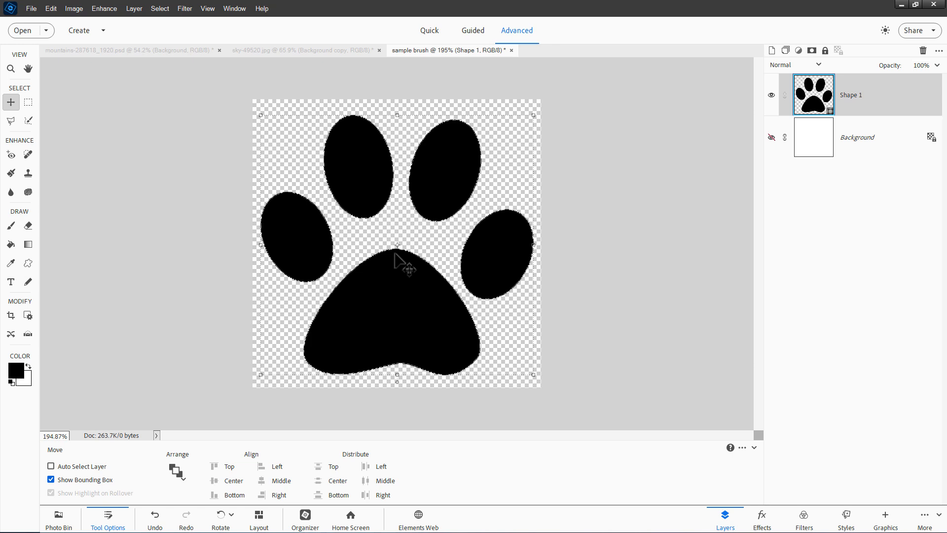
{"action": "mouse_move", "coordinate": [177, 181]}
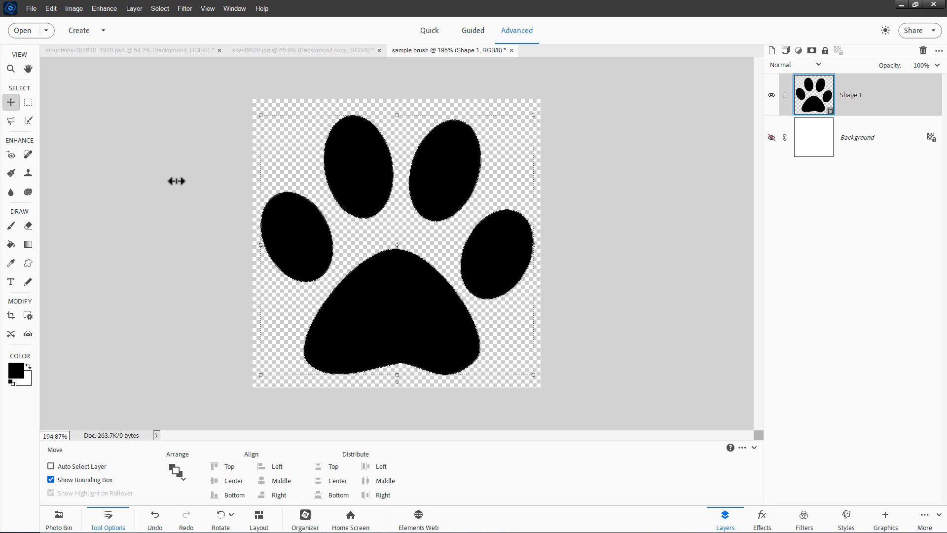
Define the paw print as a brush named 'sample brush' and switch to the Brush tool on the mountains photo
{"action": "left_click", "coordinate": [51, 8]}
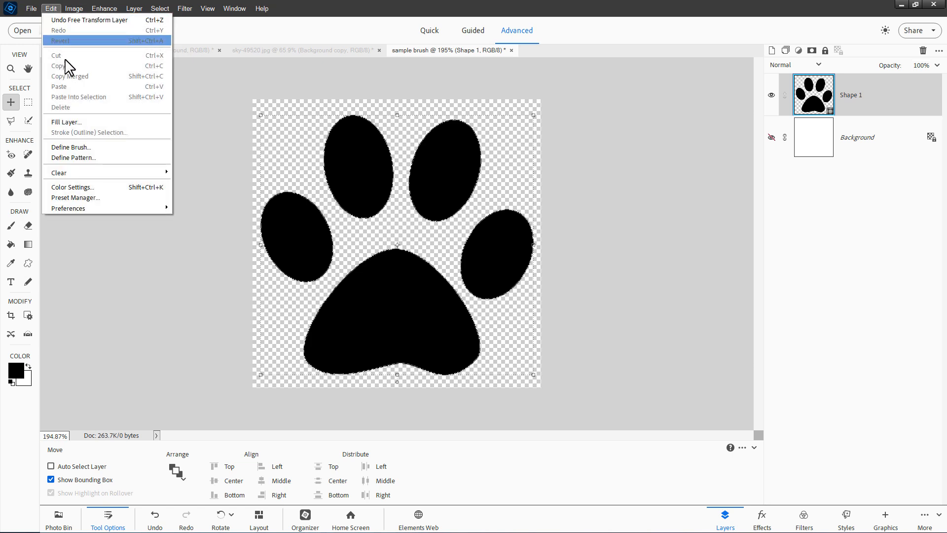
{"action": "left_click", "coordinate": [71, 147]}
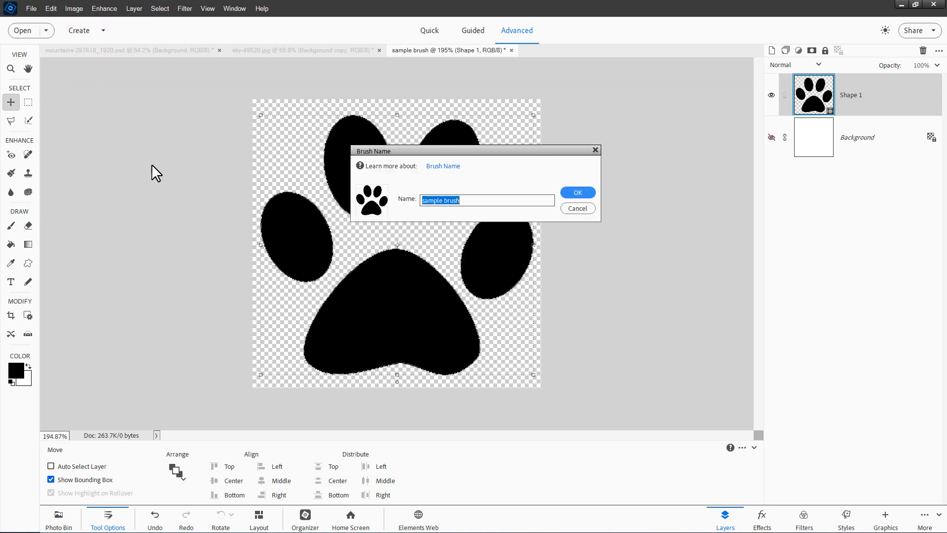
{"action": "left_click", "coordinate": [576, 192]}
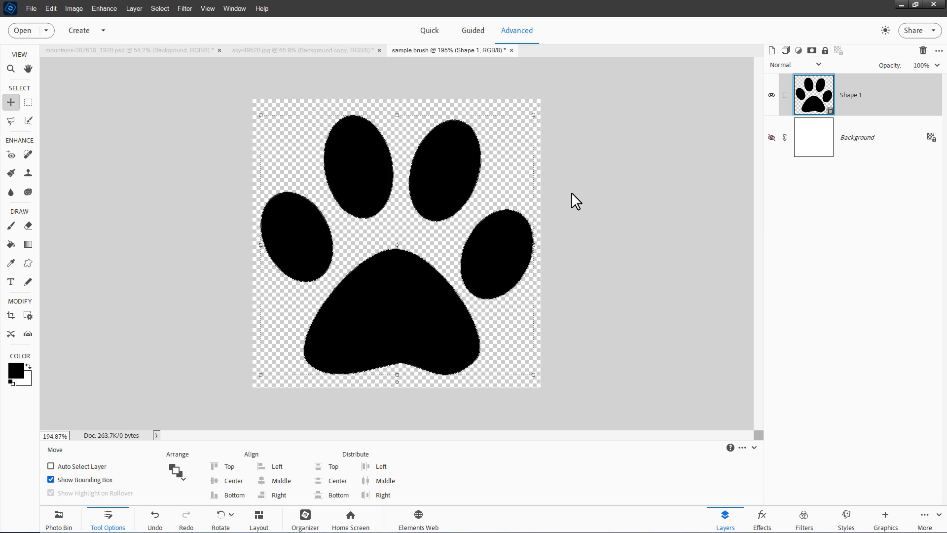
{"action": "mouse_move", "coordinate": [399, 247]}
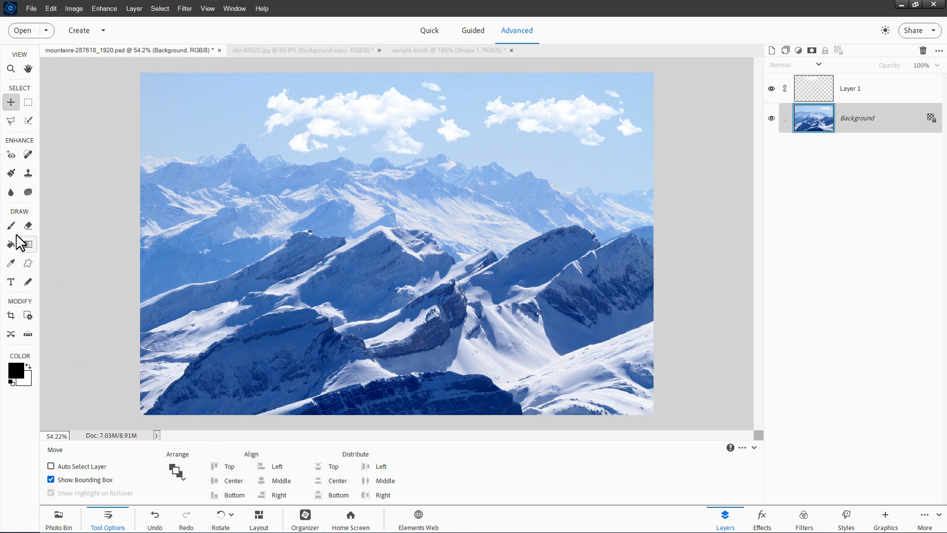
{"action": "left_click", "coordinate": [9, 225]}
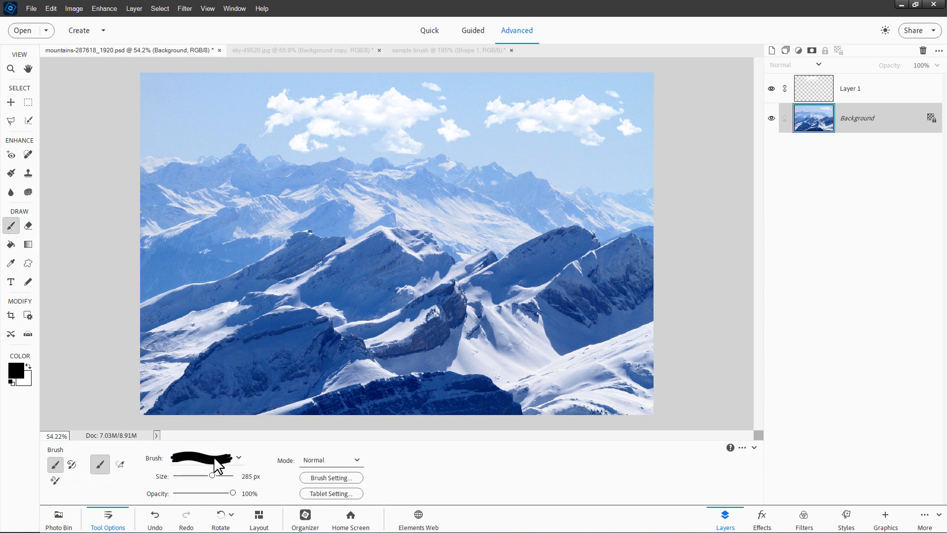